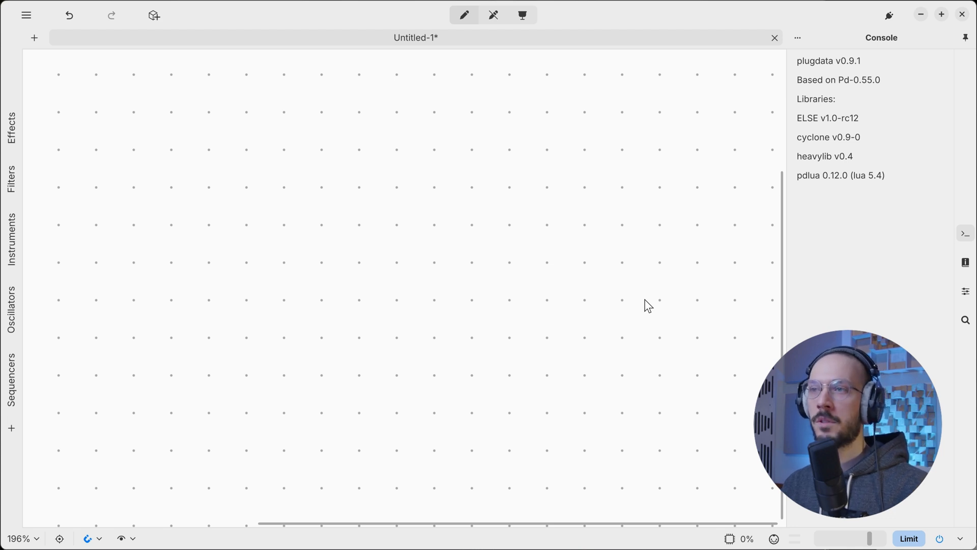
mouse_move(666, 297)
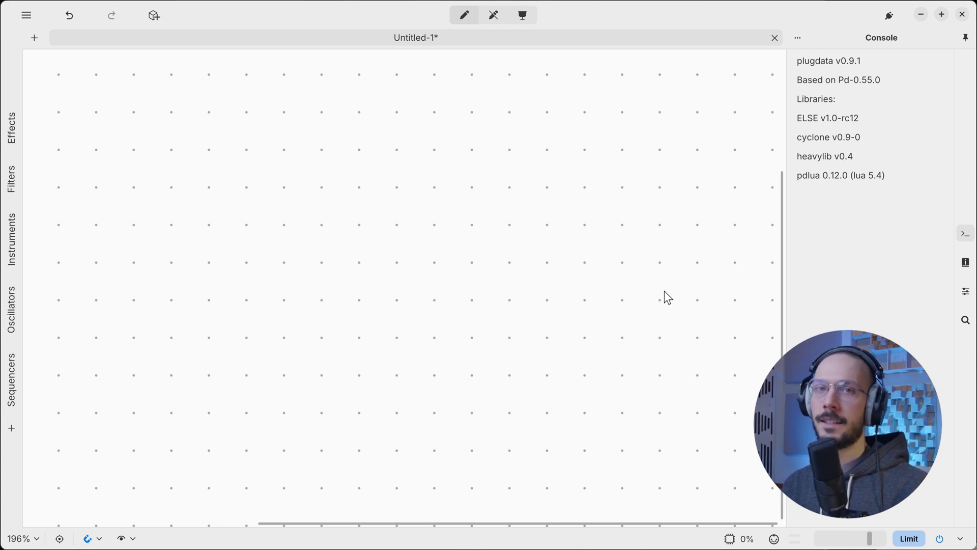
mouse_move(654, 298)
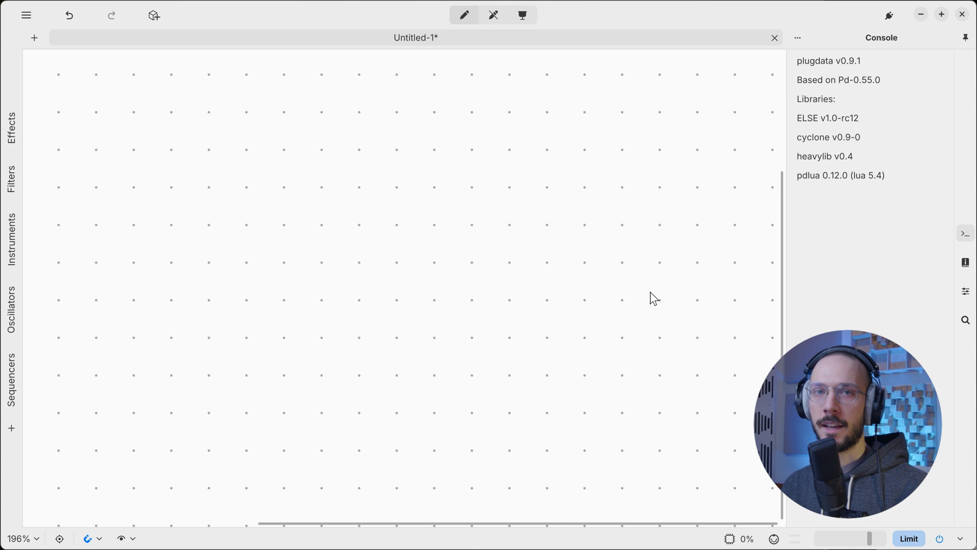
mouse_move(399, 271)
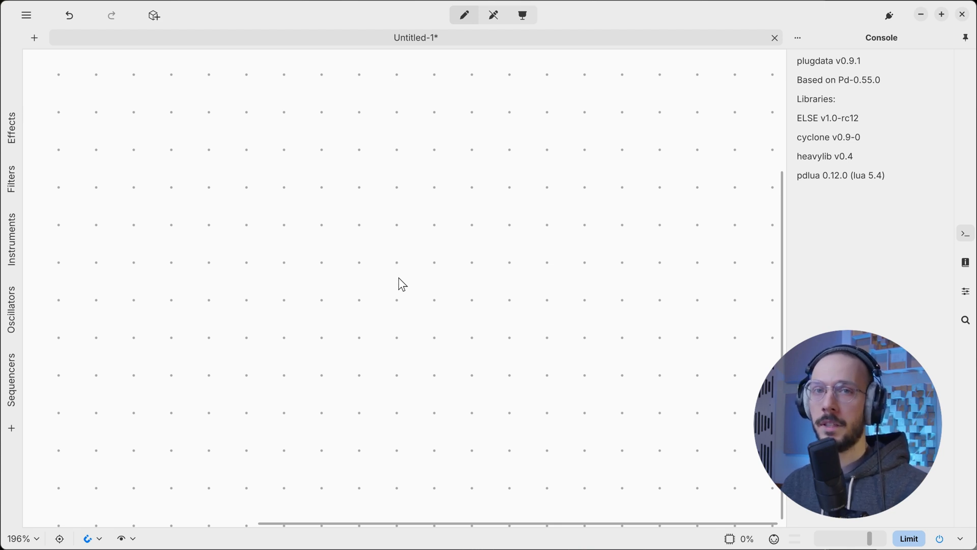
mouse_move(398, 262)
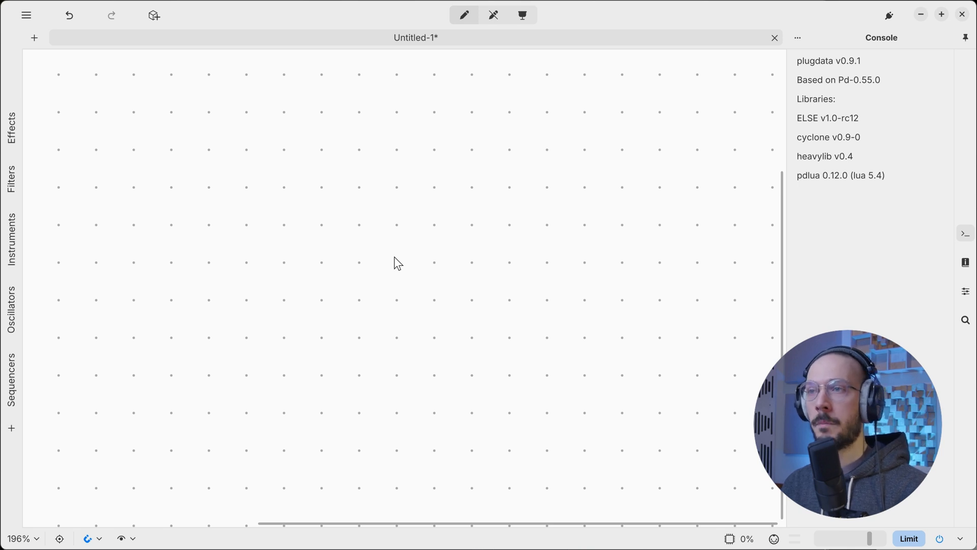
mouse_move(441, 268)
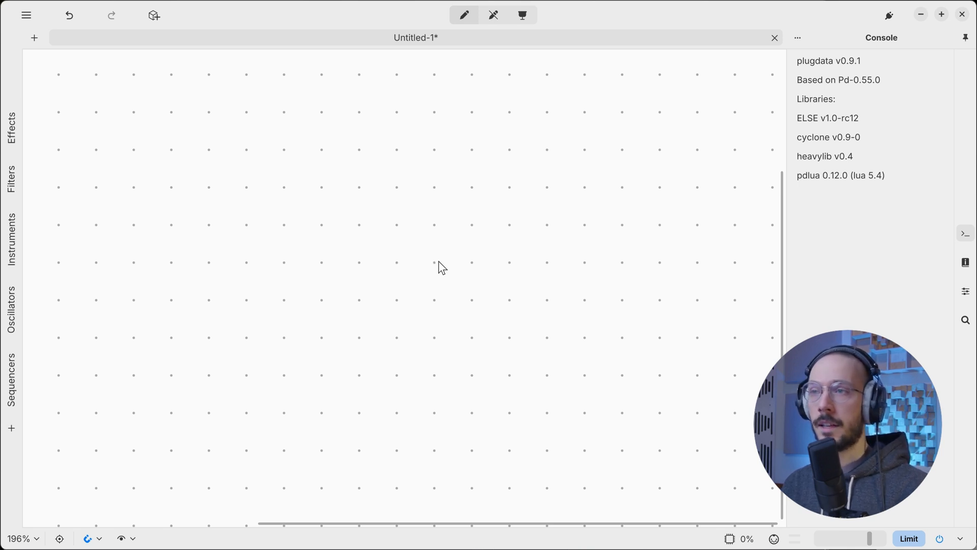
mouse_move(437, 271)
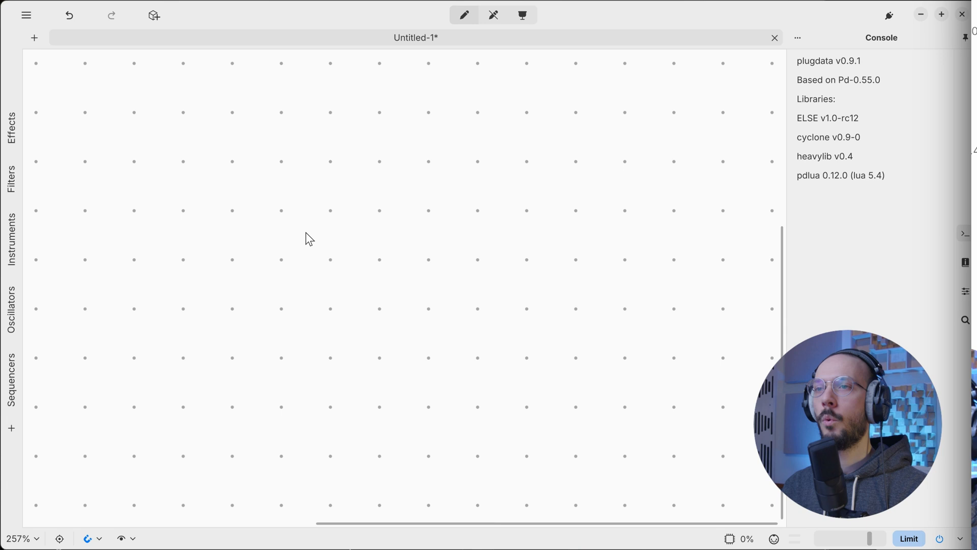
Create an osc~ 110 oscillator object and position it toward the left of the canvas.
text(OSC~)
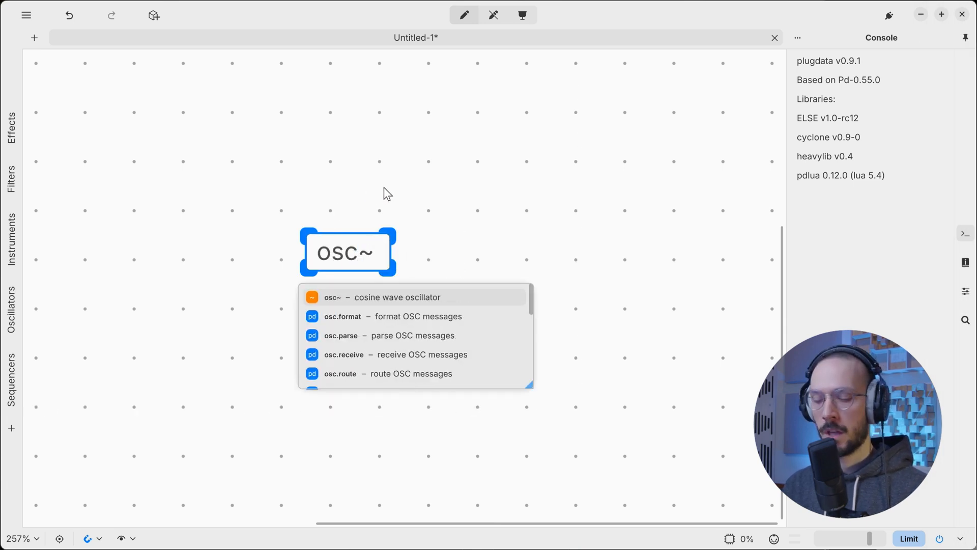
text(110)
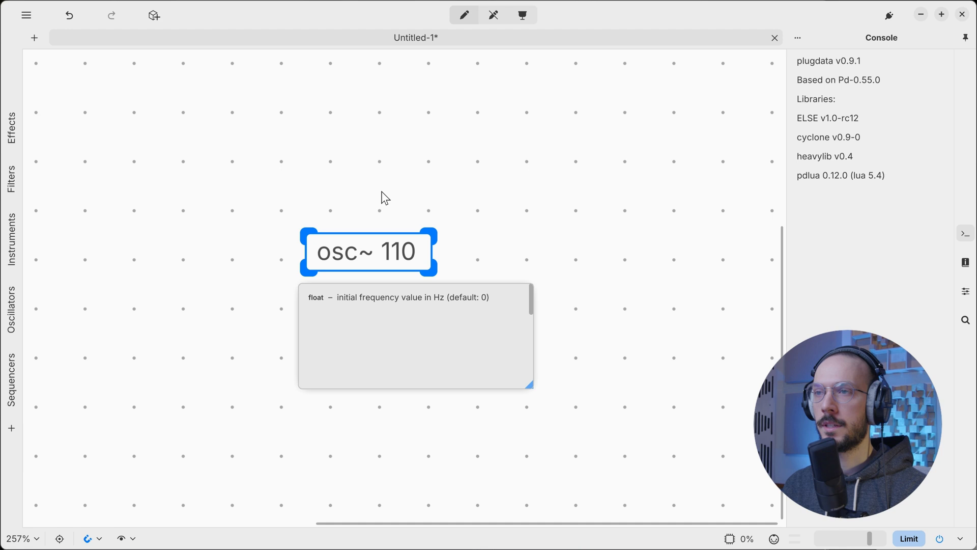
drag(367, 252, 326, 252)
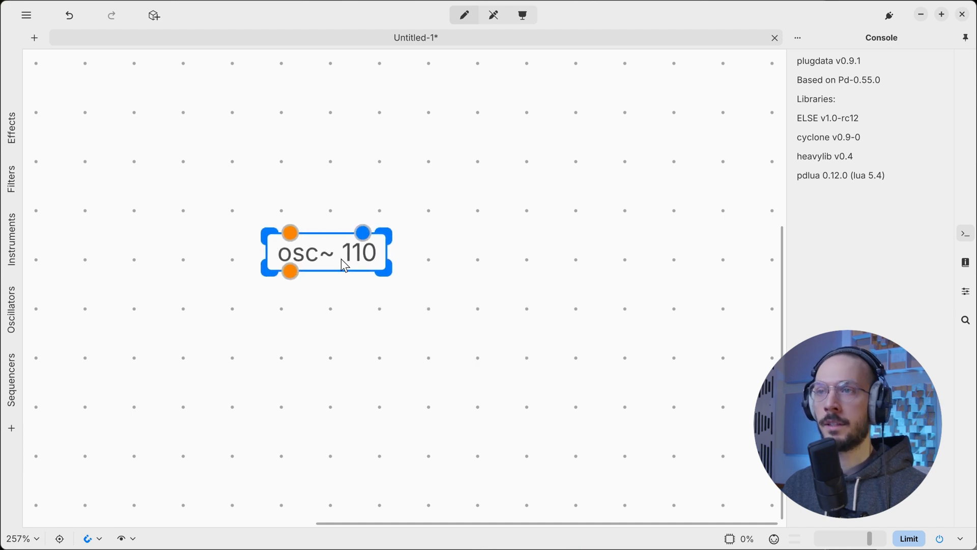
drag(326, 251, 297, 259)
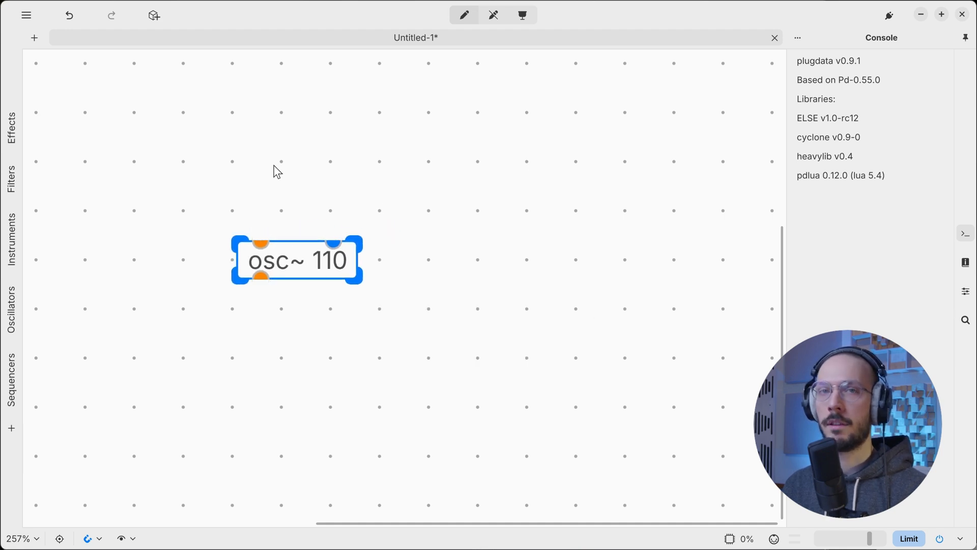
mouse_move(268, 152)
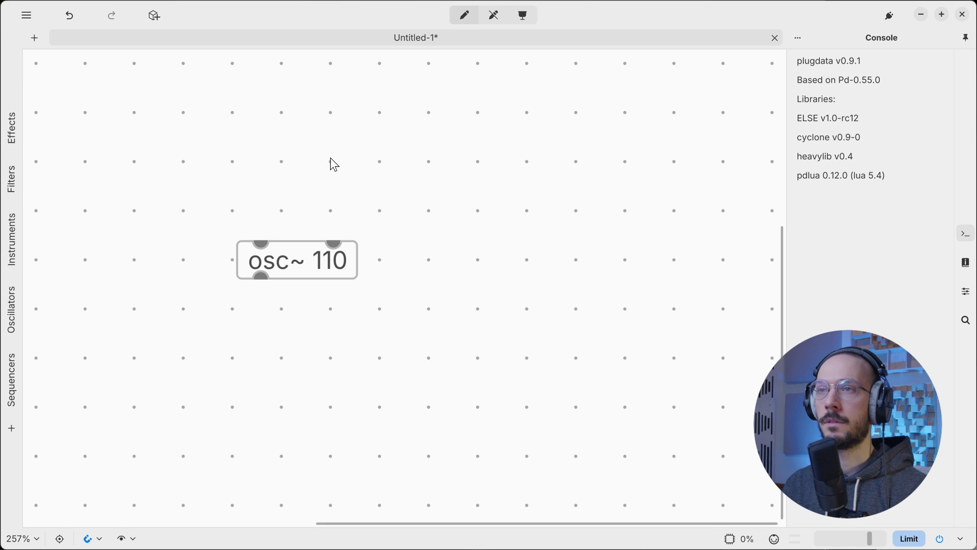
Add a knob with range 100 to 1000 and wire it to the oscillator's frequency inlet.
text(knob)
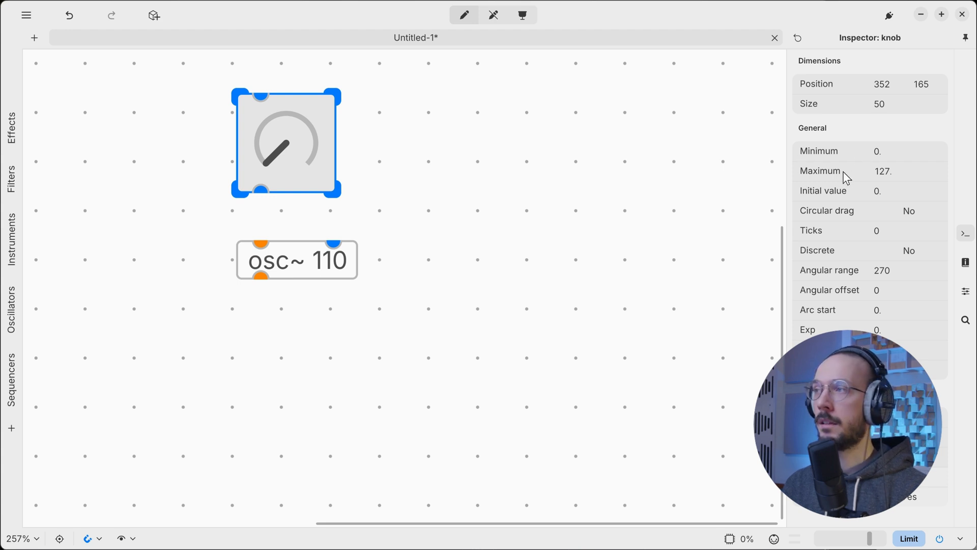
click(909, 151)
text(100.)
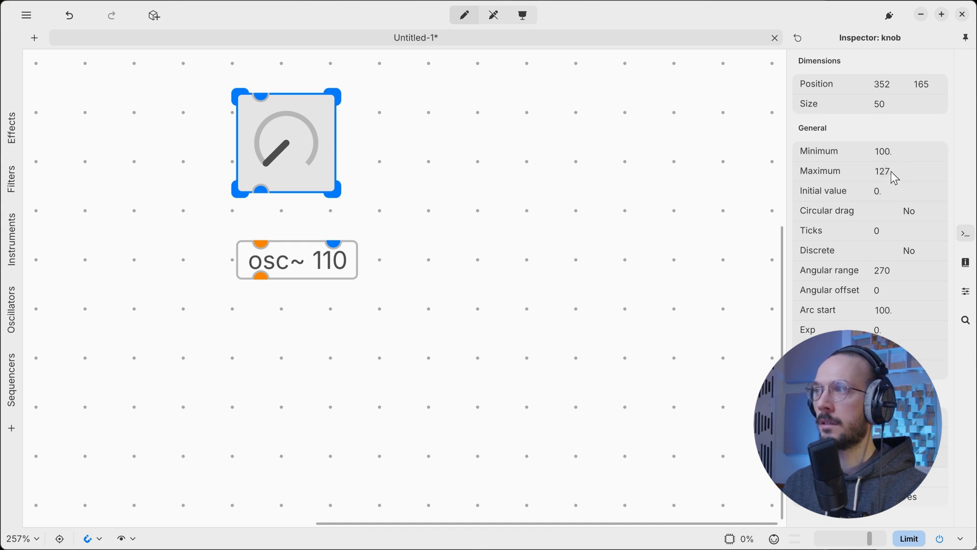
text(1000)
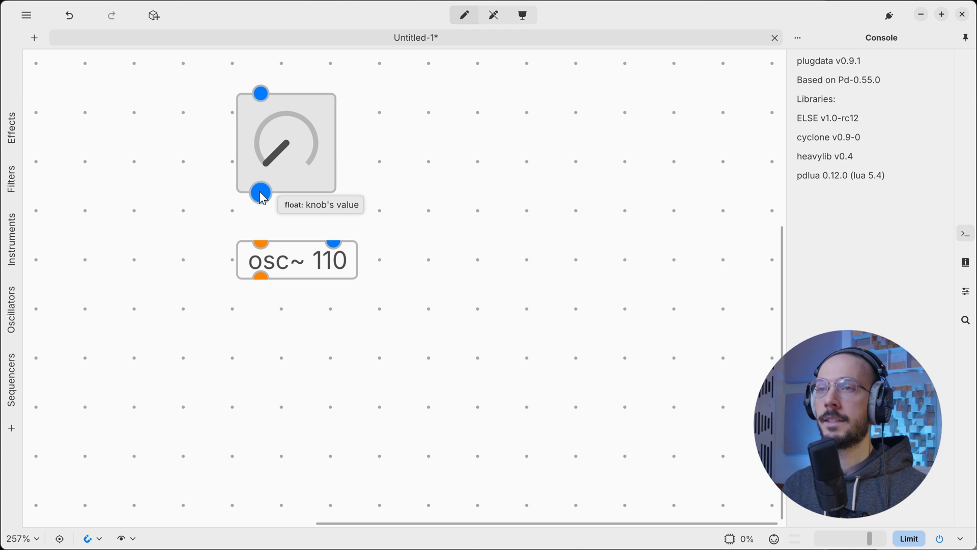
drag(260, 193, 260, 226)
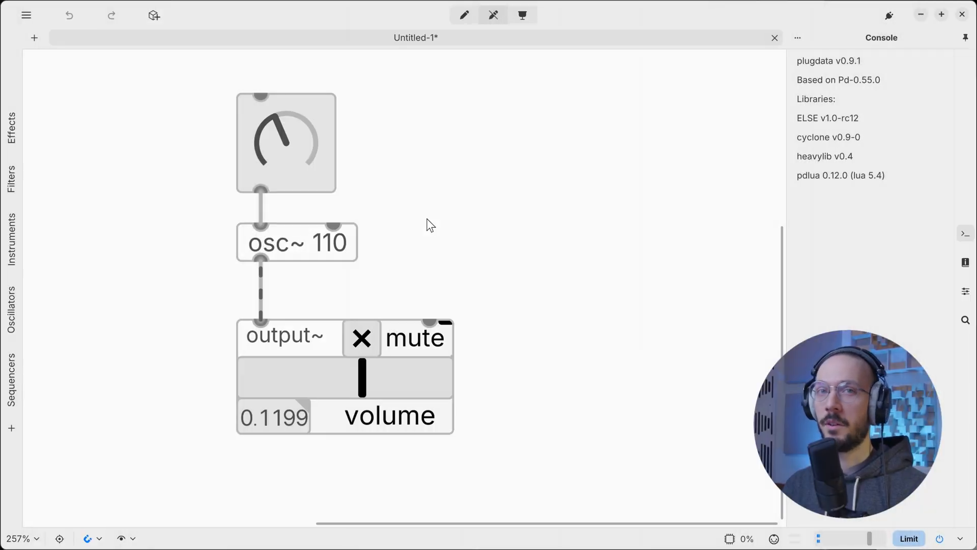
Return to edit mode and bring up the osc~ help file from the oscillator object.
click(464, 14)
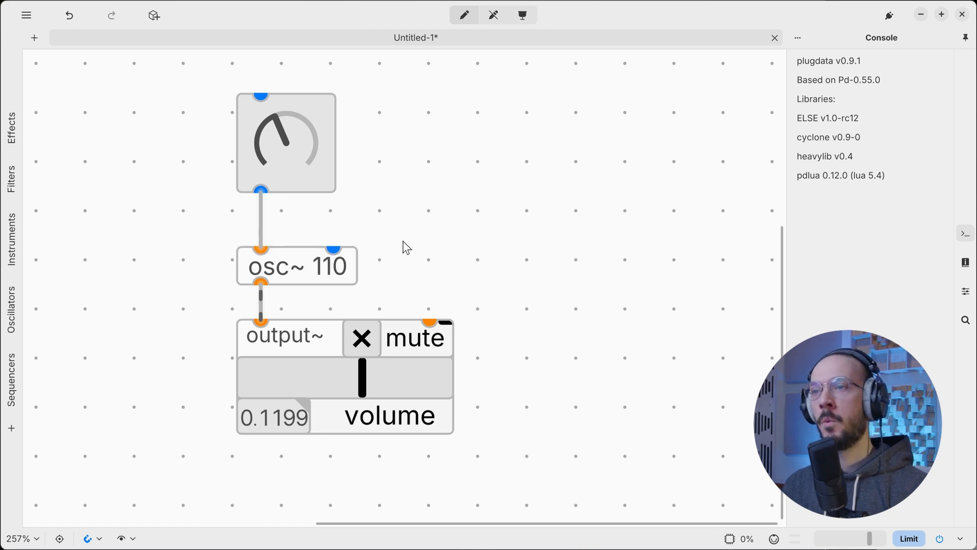
click(297, 265)
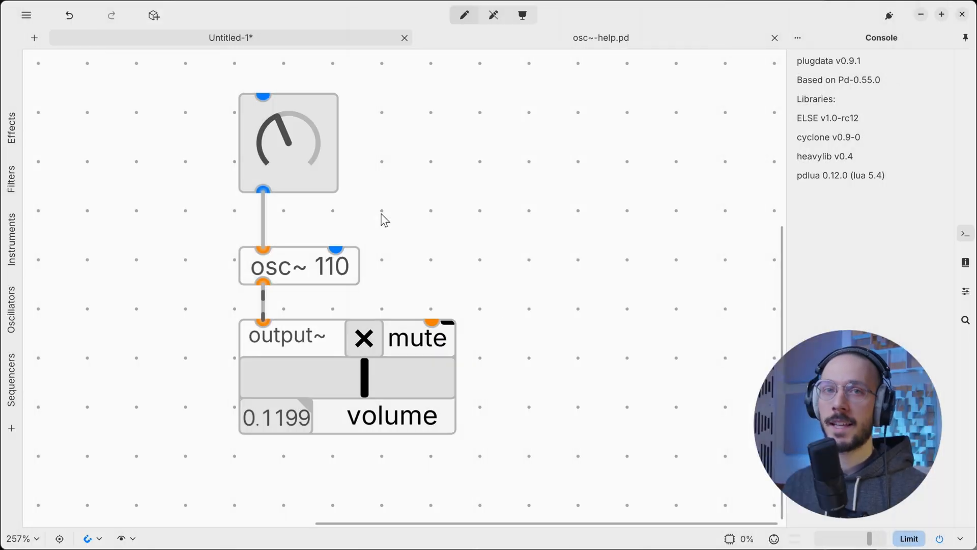
mouse_move(312, 274)
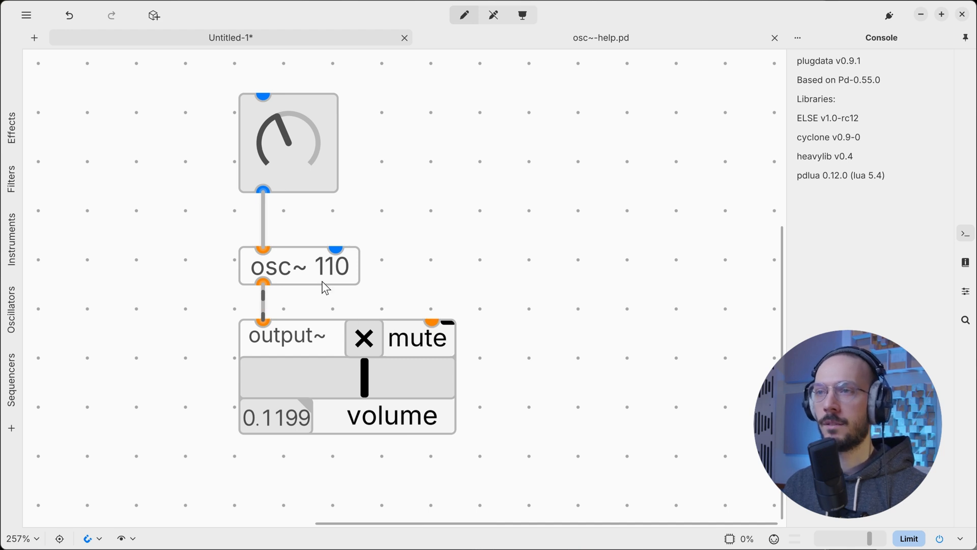
mouse_move(403, 276)
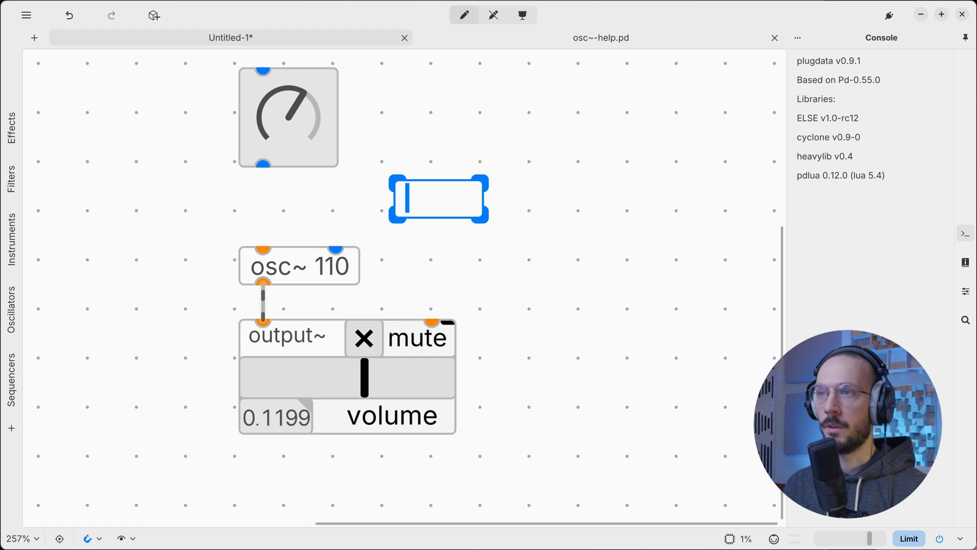
Create an f2s~ 50 smoother and place it between the knob and osc~ 110.
text(f2s~)
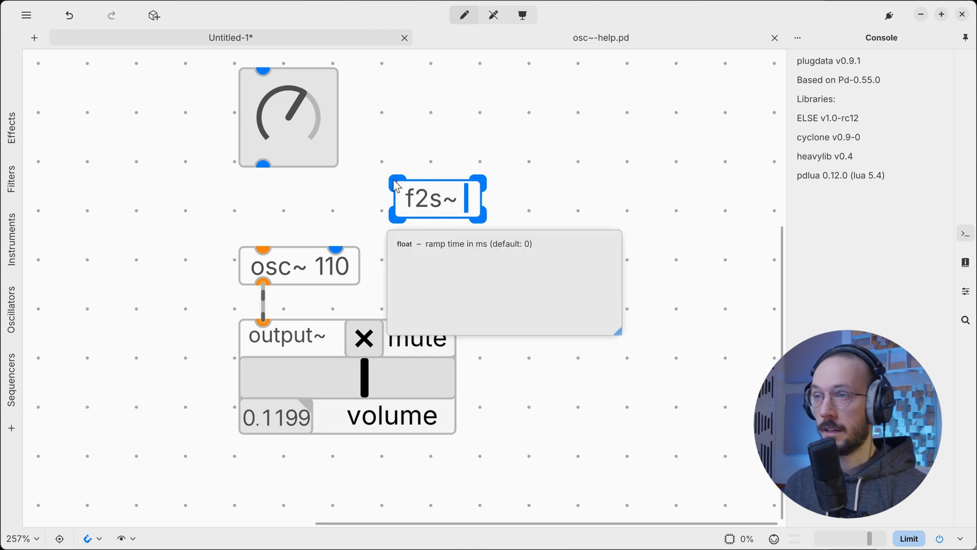
text(50)
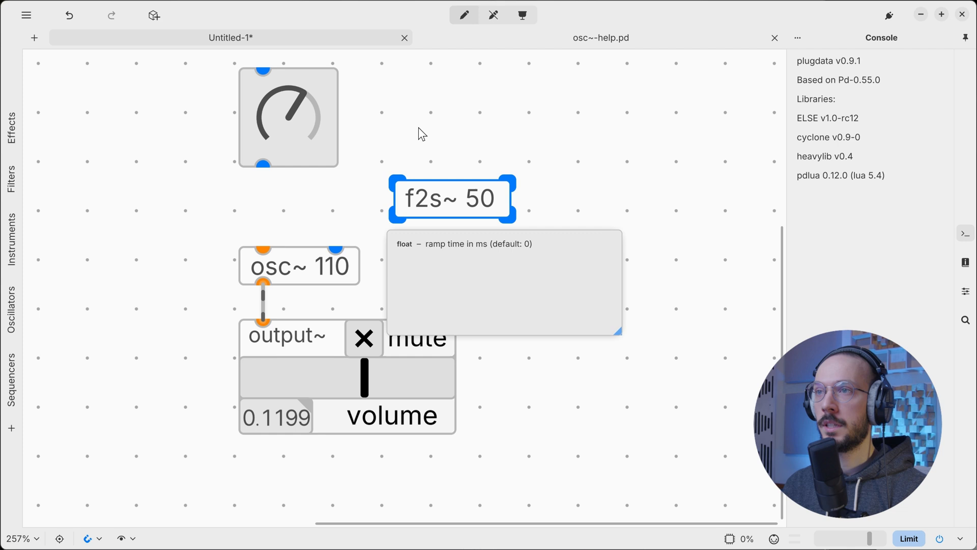
drag(452, 199, 293, 200)
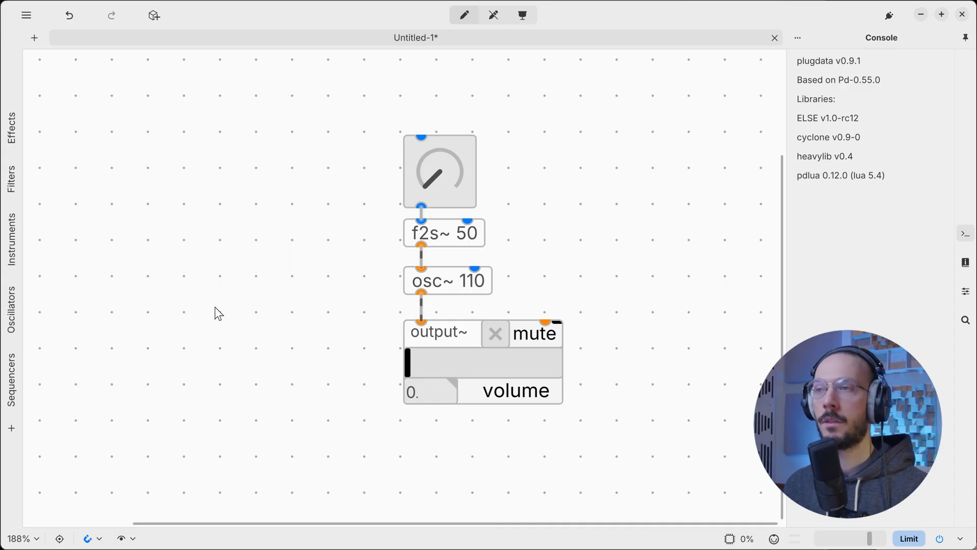
Add a scope~ oscilloscope and feed the osc~ 110 signal into it.
text(scope~)
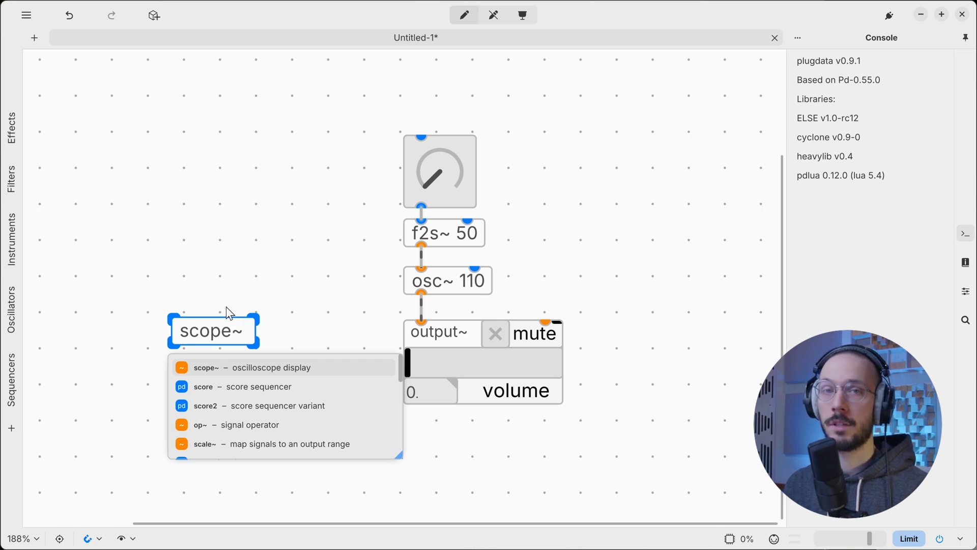
click(205, 367)
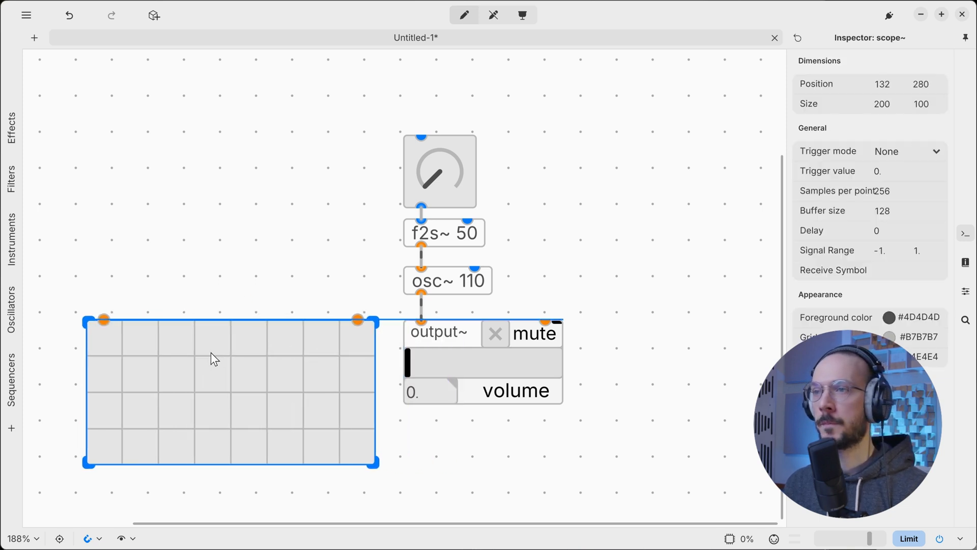
drag(423, 293, 103, 319)
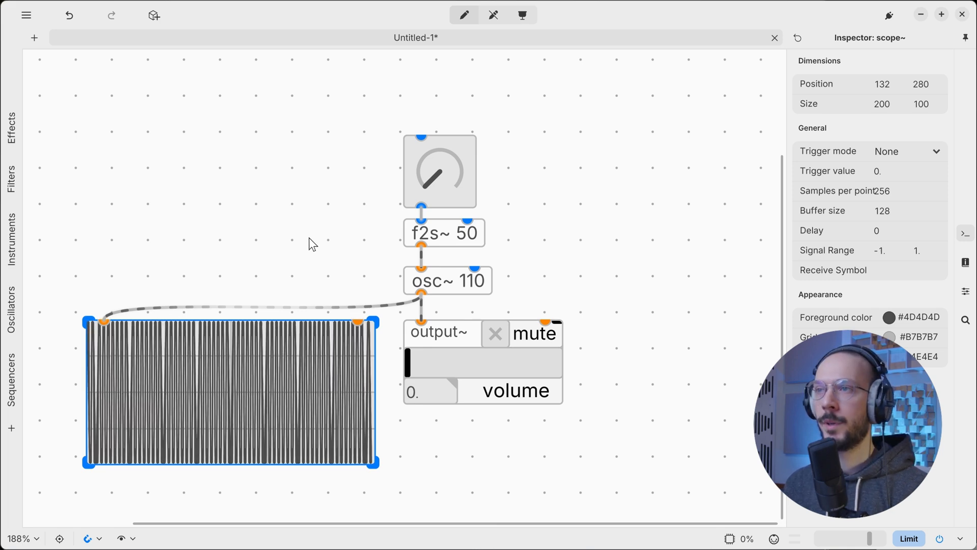
Lower the knob's Minimum to 1 in the Inspector for a slow sine.
click(440, 171)
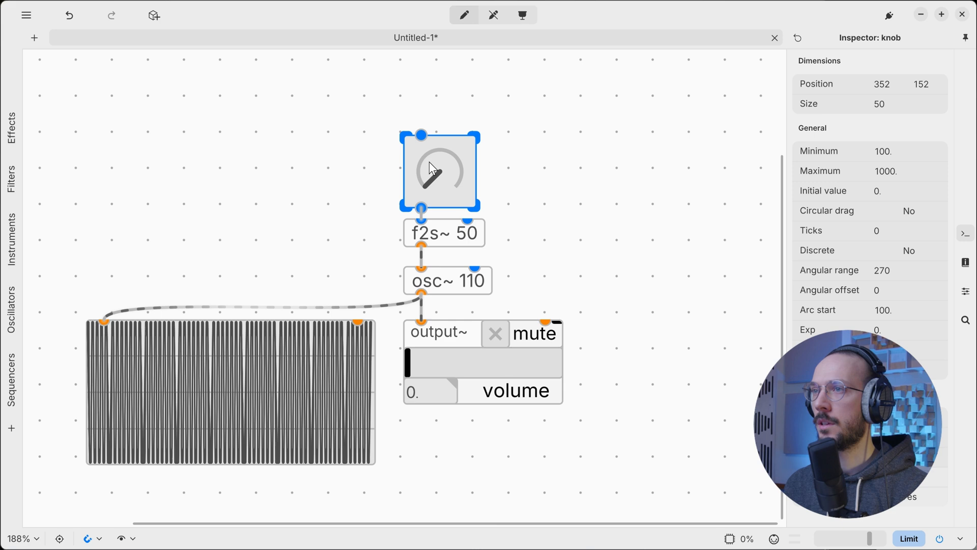
click(909, 150)
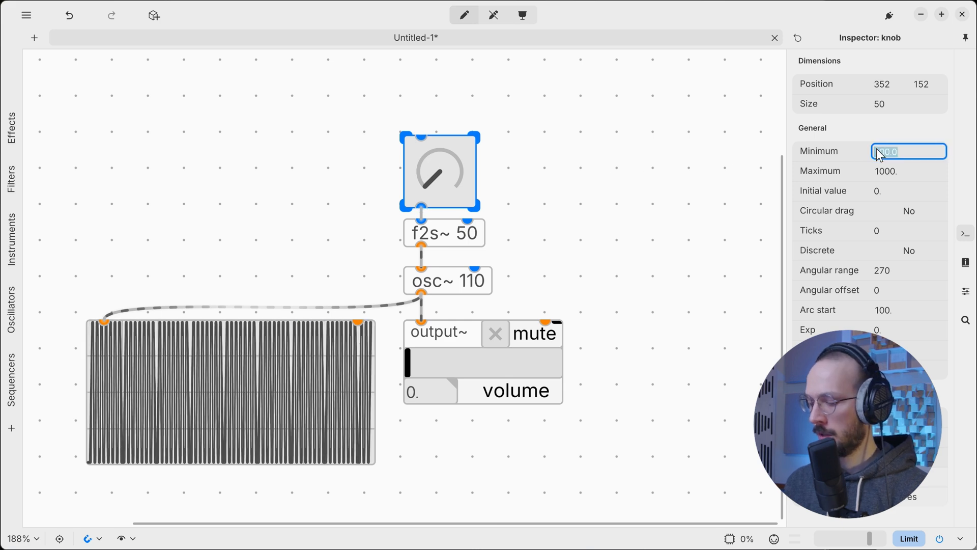
text(1)
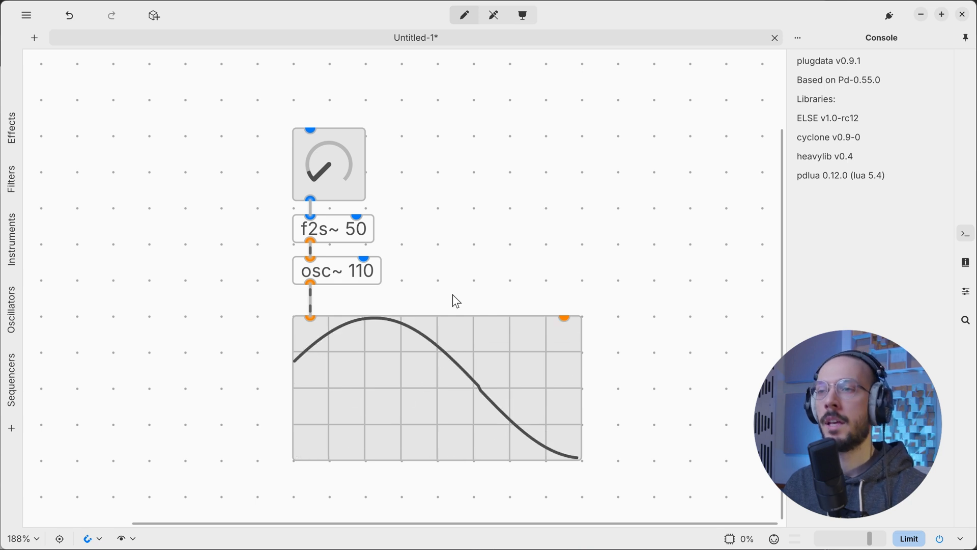
click(437, 386)
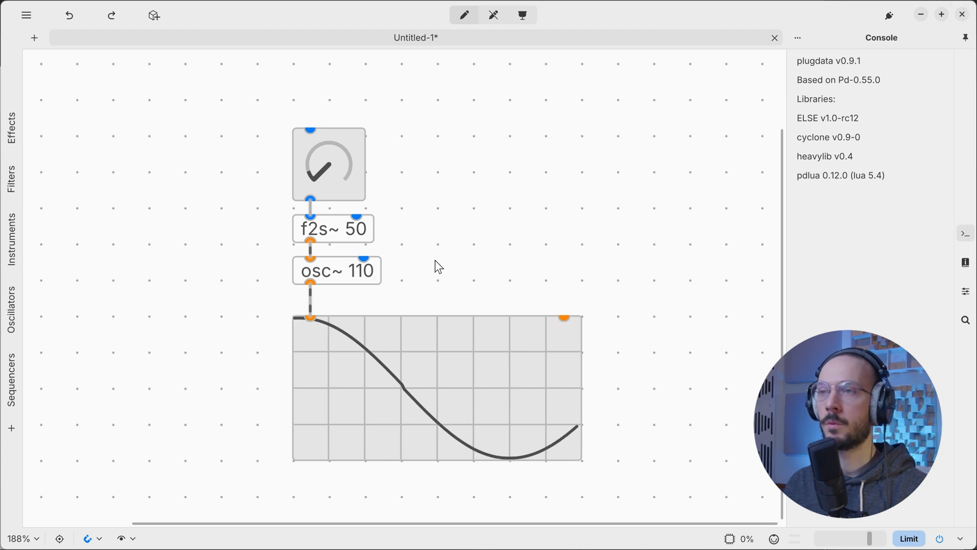
Create an abs~ object and view its help page in a new tab.
text(abs)
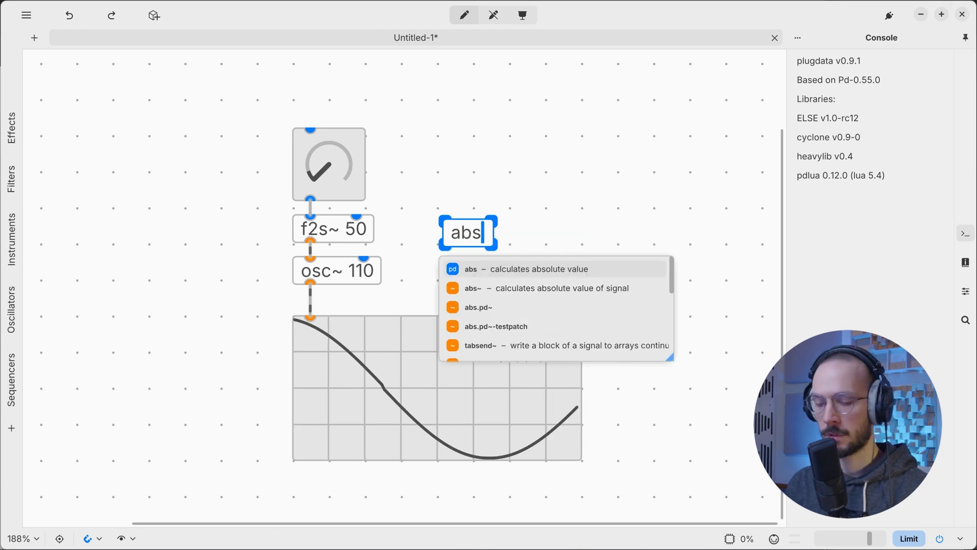
right_click(470, 232)
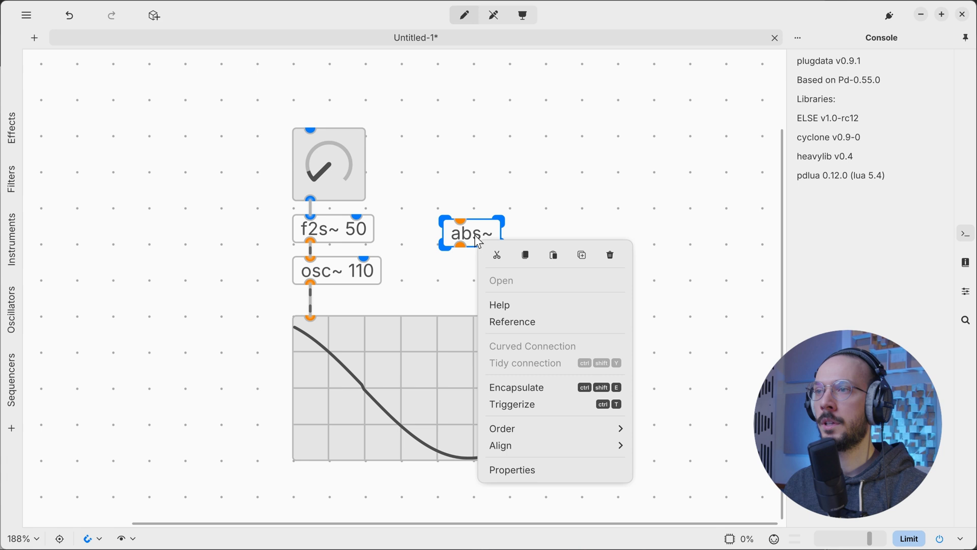
click(499, 305)
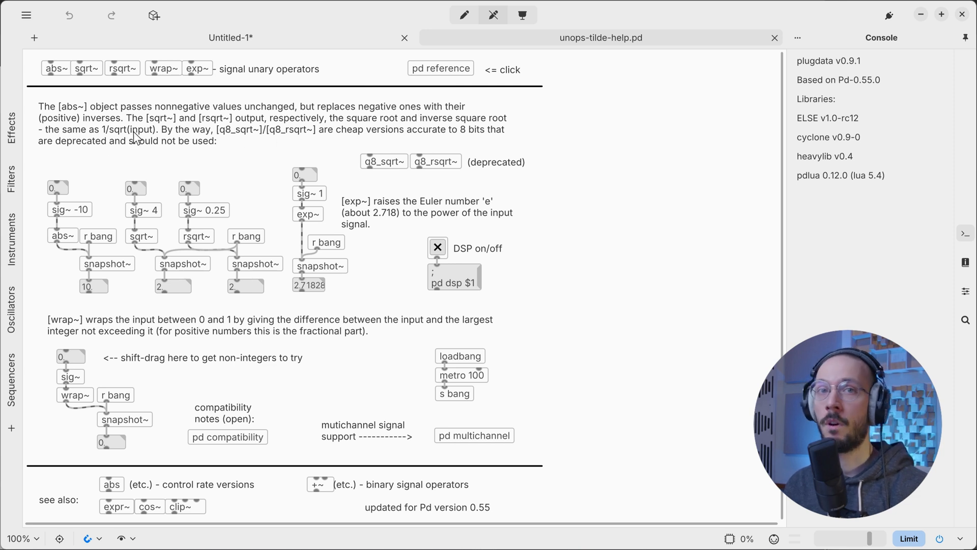
mouse_move(323, 86)
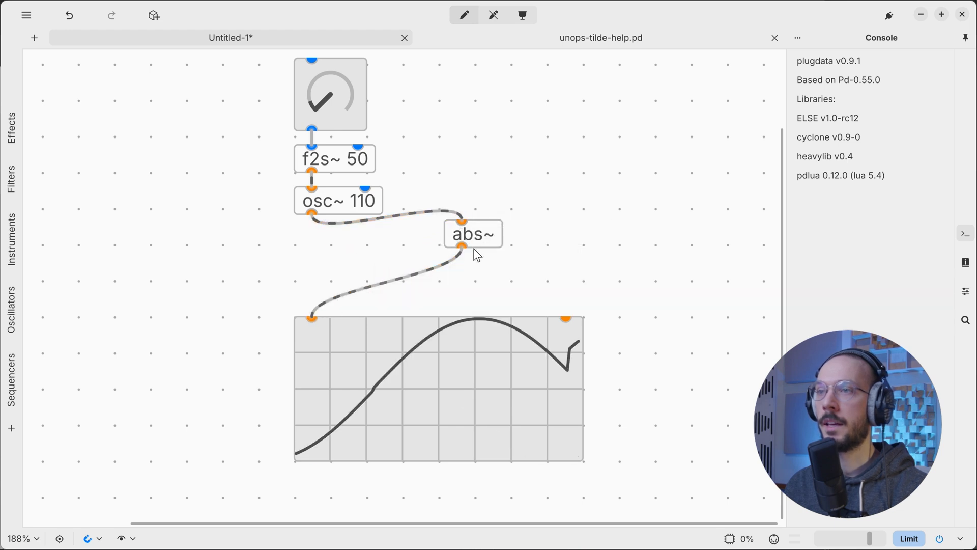
Move abs~ directly under osc~ 110 so the scope shows the rectified sine.
drag(473, 234, 323, 243)
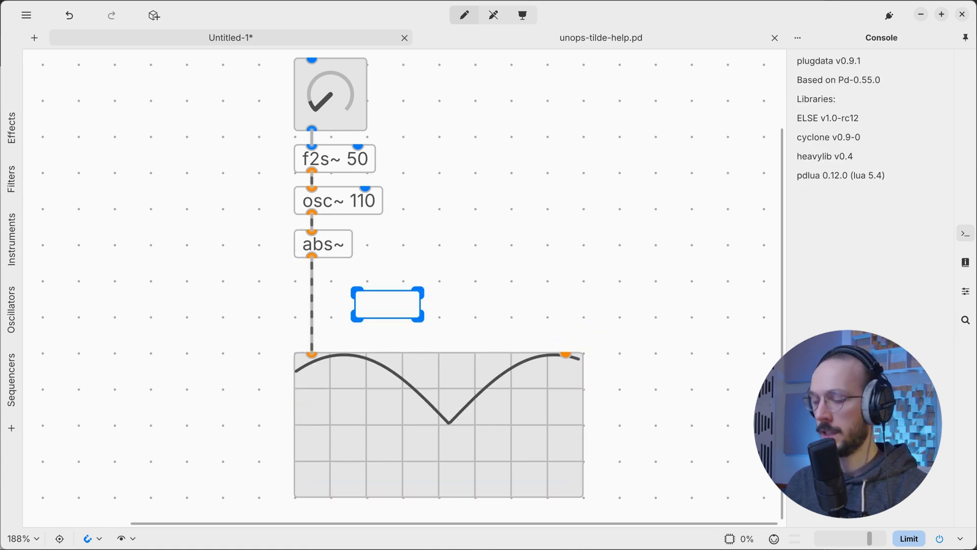
Create a /~ object and position it under abs~ to divide the sine into a square wave.
text(/~)
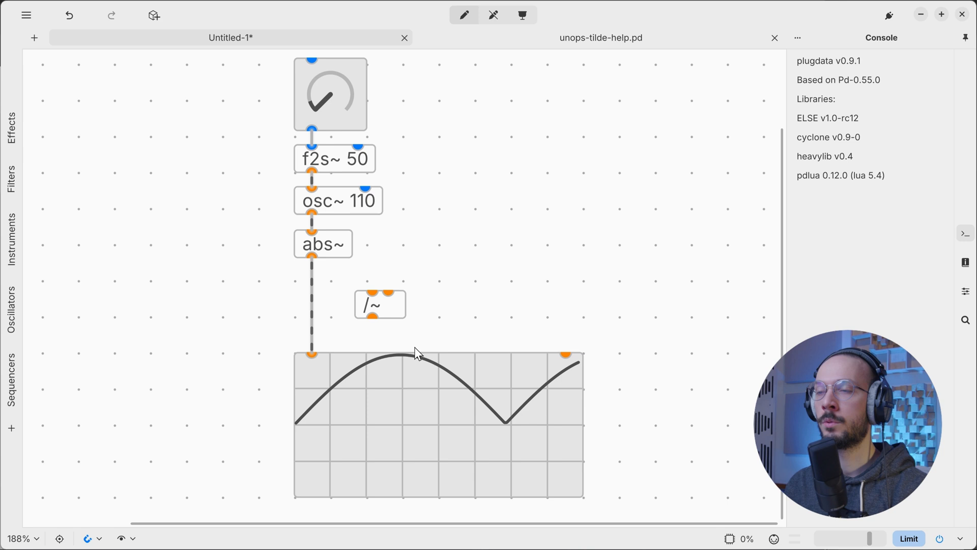
click(380, 304)
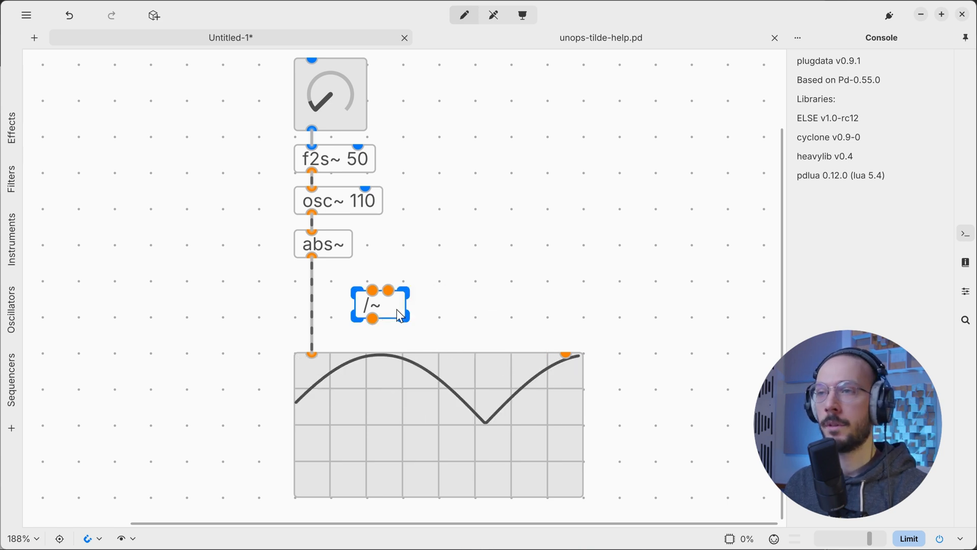
drag(380, 305, 326, 309)
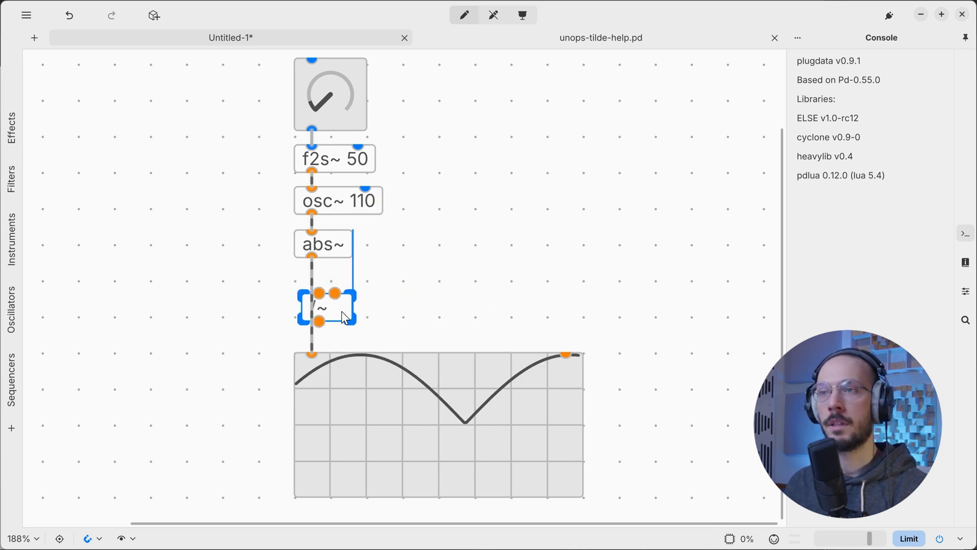
drag(325, 308, 389, 302)
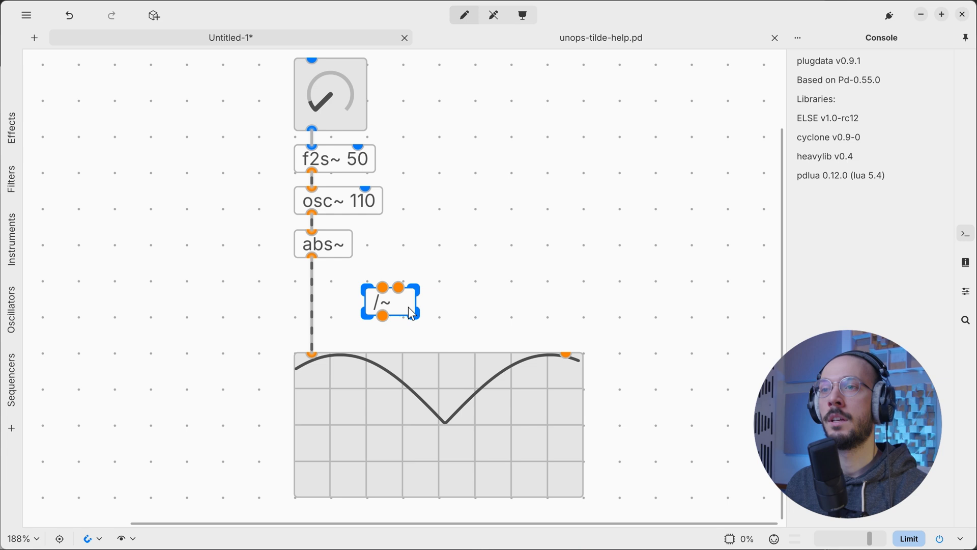
drag(389, 303, 317, 307)
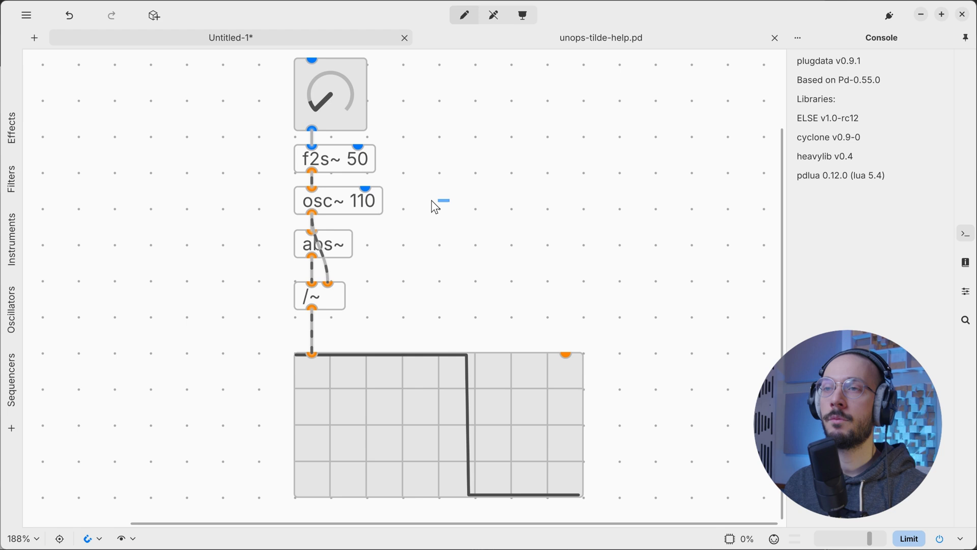
Add a square~ oscillator object beside the chain.
click(338, 201)
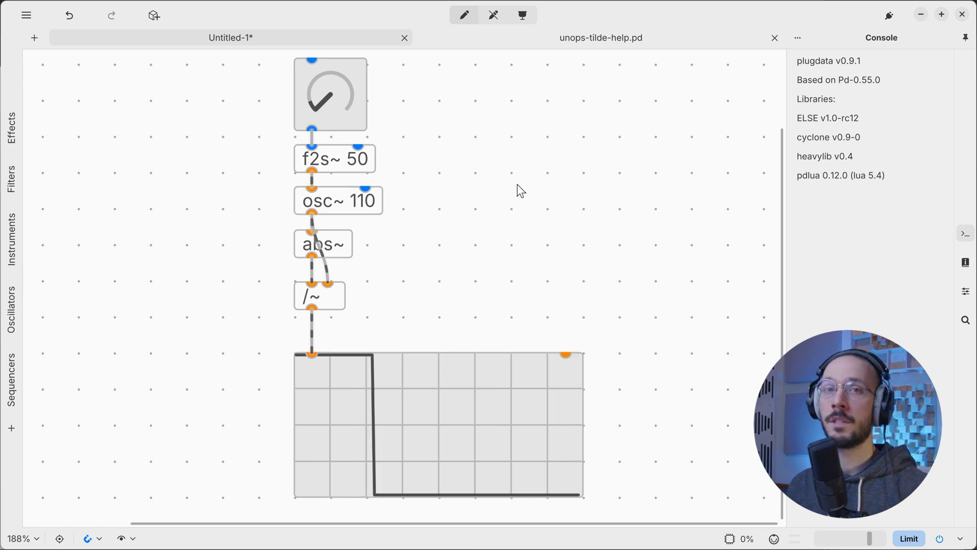
text(square~)
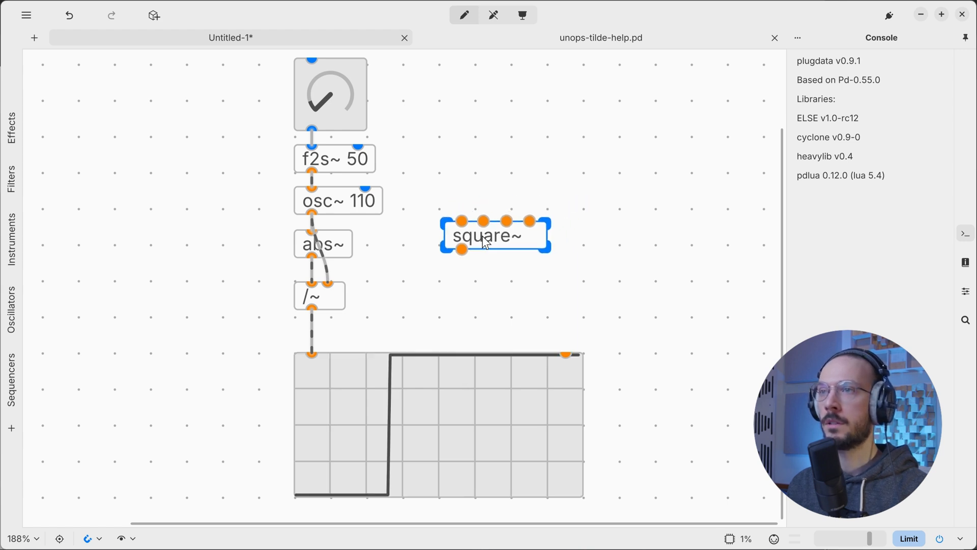
Place square~ beside osc~ 110, route it to the scope, and close the help tab.
drag(311, 173, 462, 221)
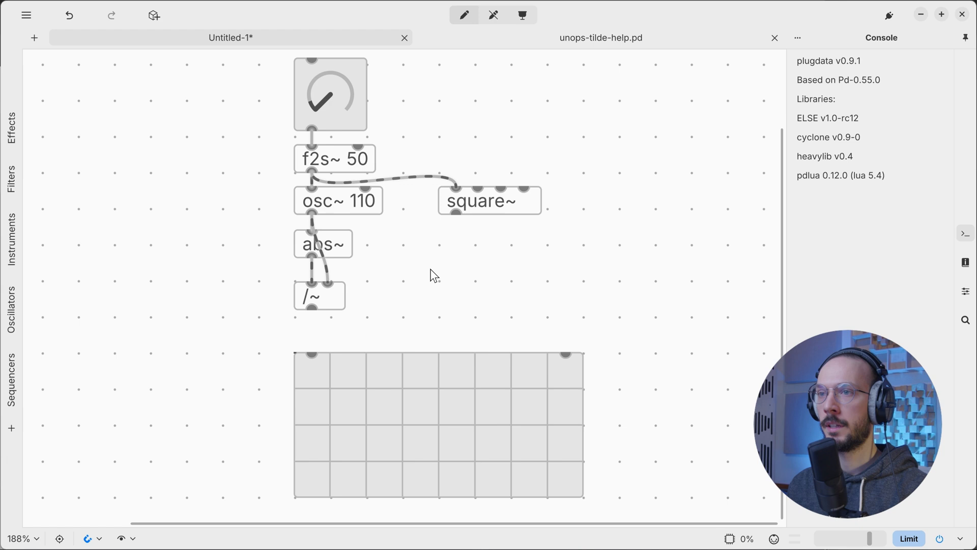
drag(457, 210, 310, 352)
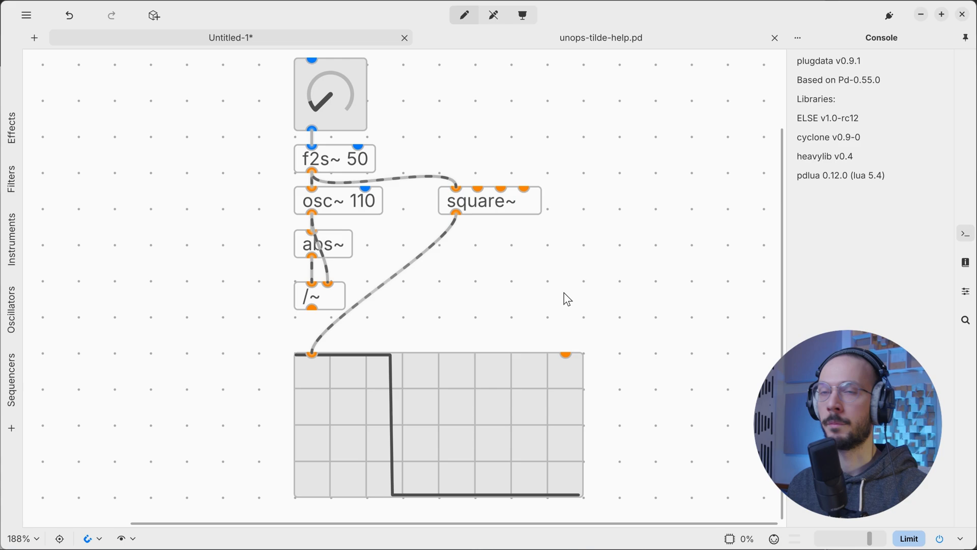
click(773, 38)
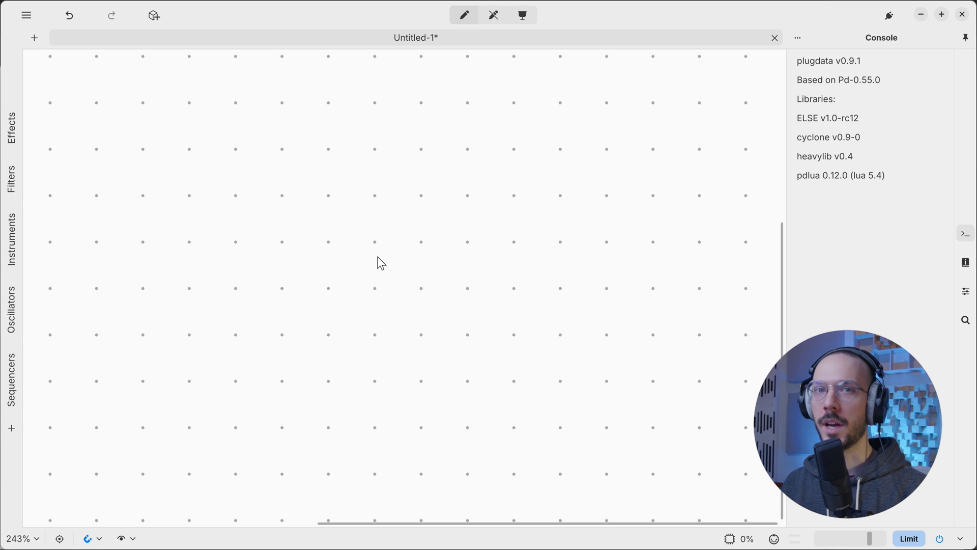
mouse_move(330, 248)
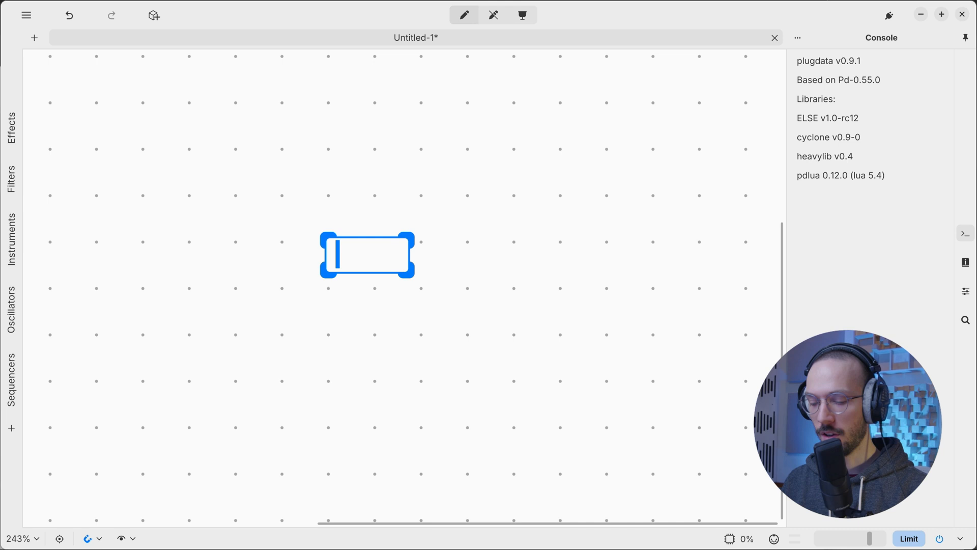
Create an osc~ object, delete it, and create a phasor~ ramp generator instead.
text(osc~)
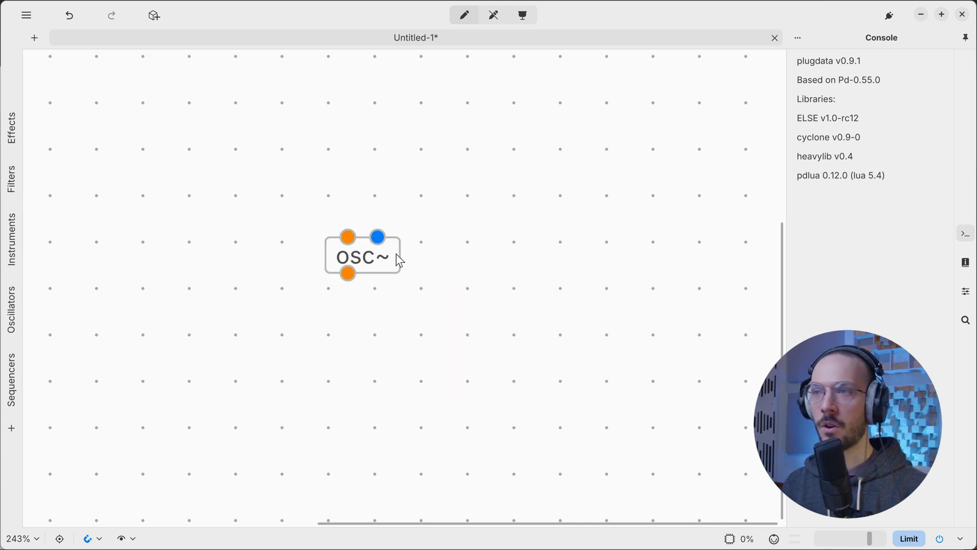
drag(364, 256, 301, 215)
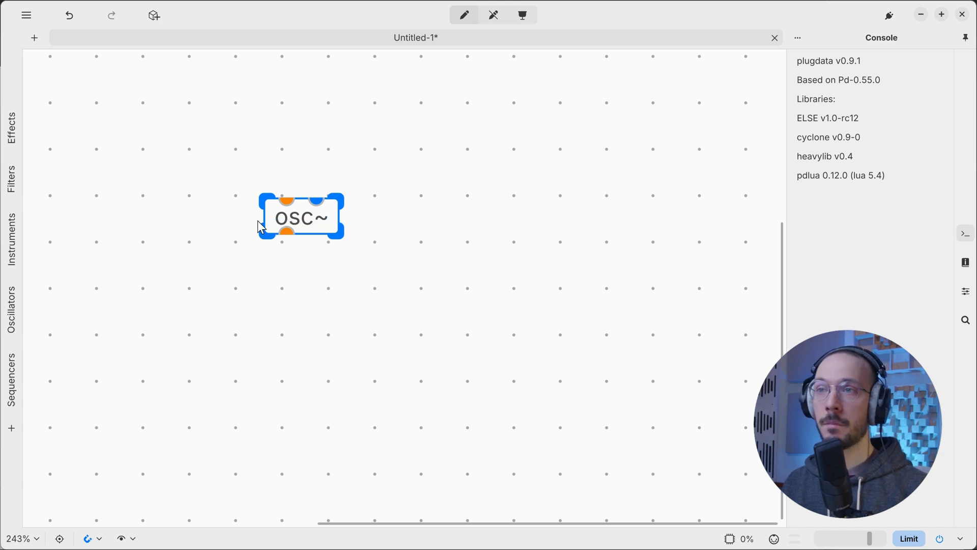
key(Delete)
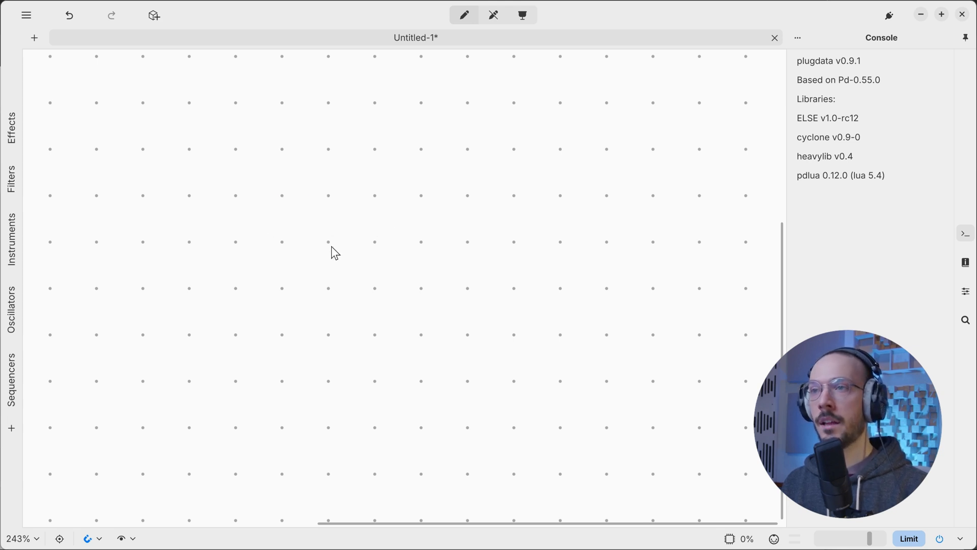
click(333, 253)
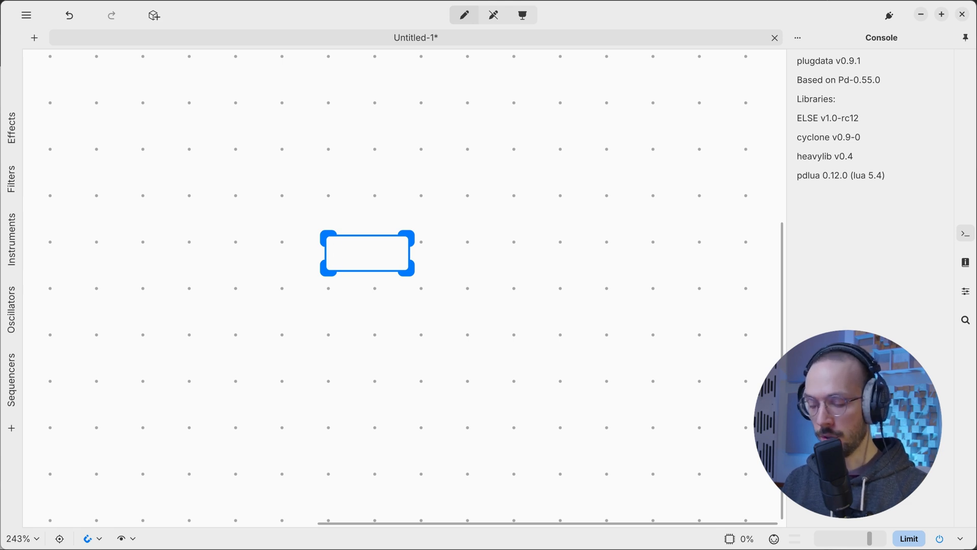
text(phasor~)
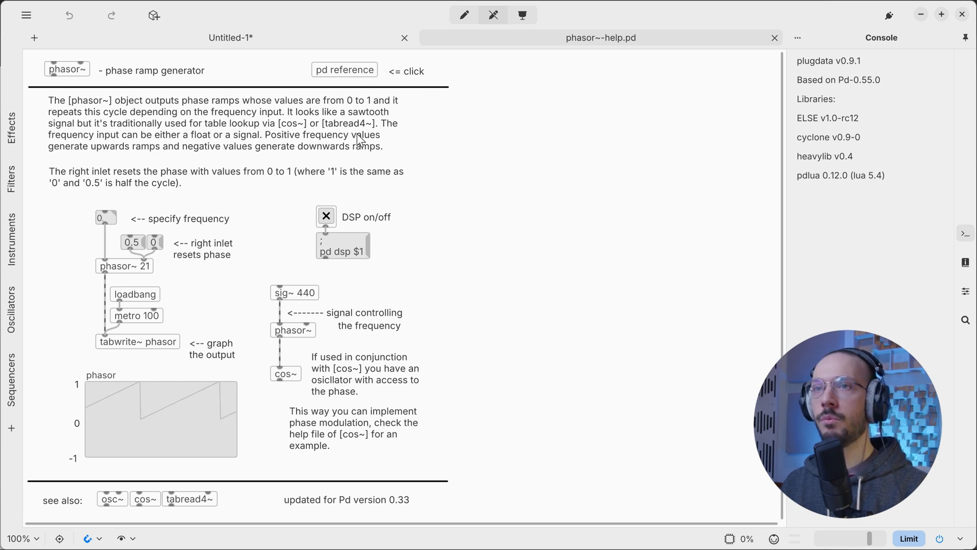
mouse_move(208, 147)
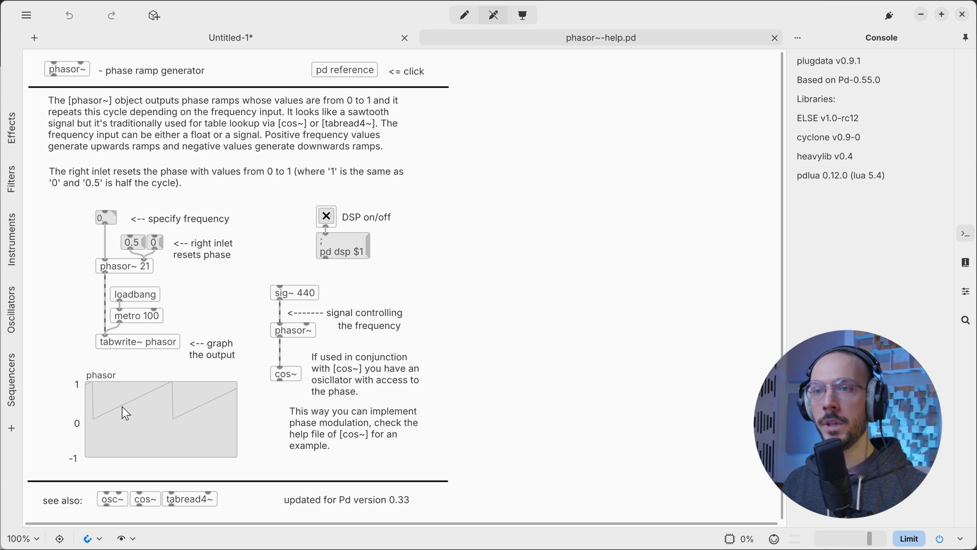
mouse_move(94, 425)
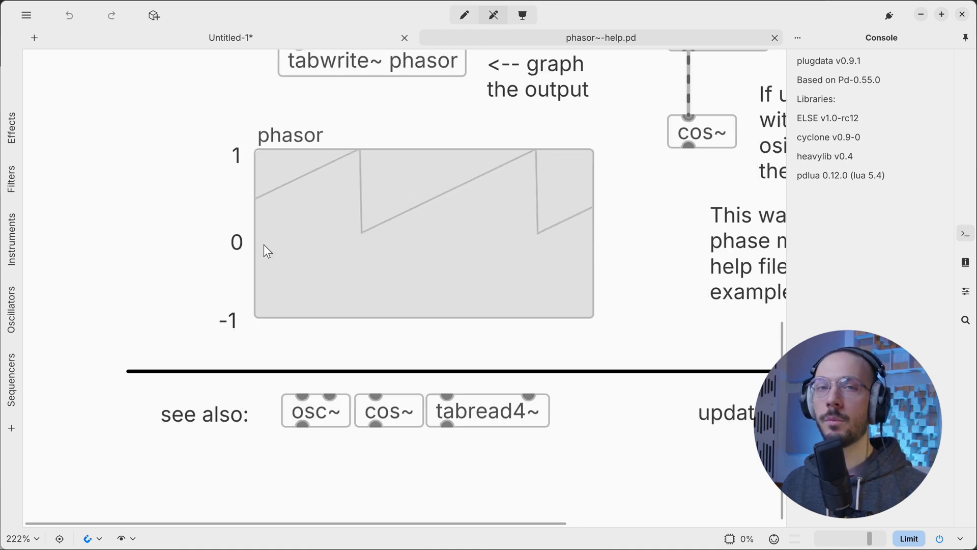
mouse_move(258, 255)
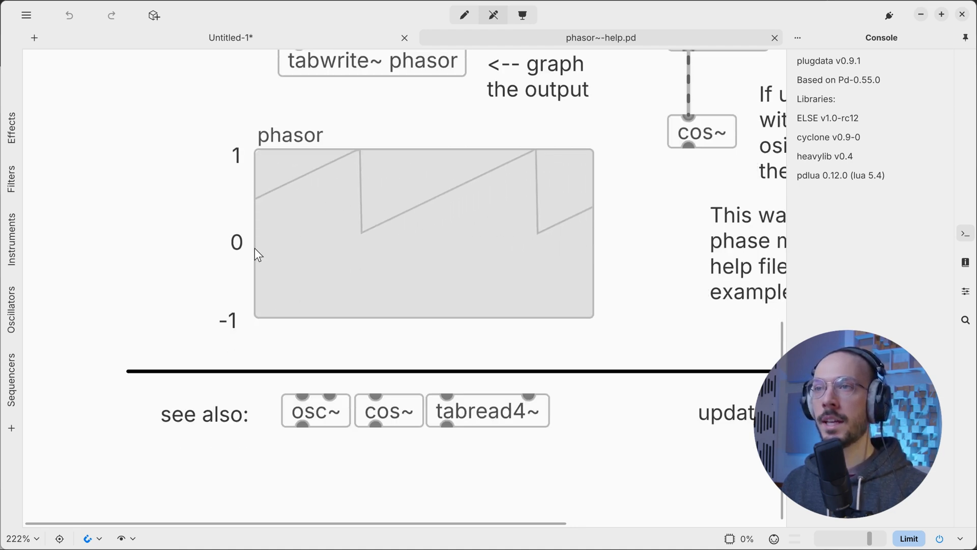
mouse_move(252, 153)
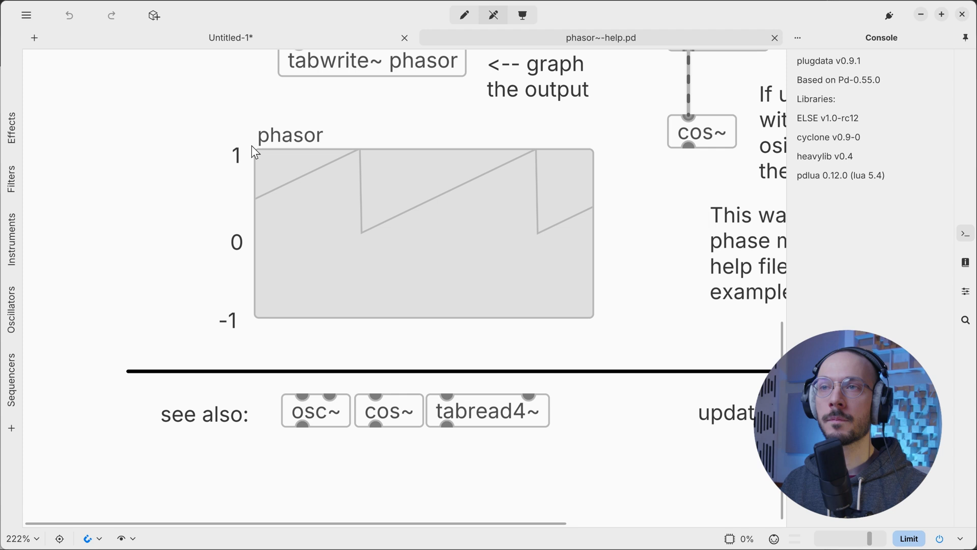
mouse_move(240, 196)
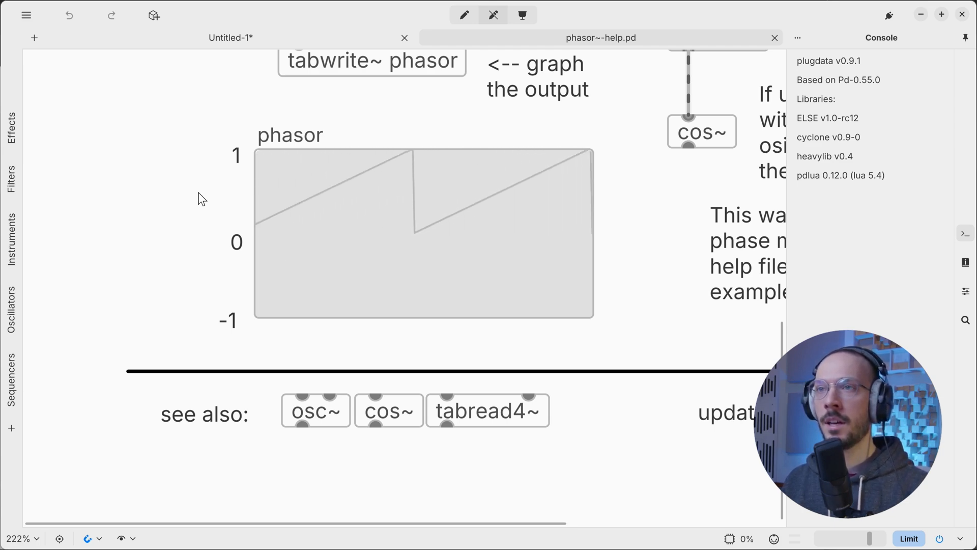
mouse_move(222, 205)
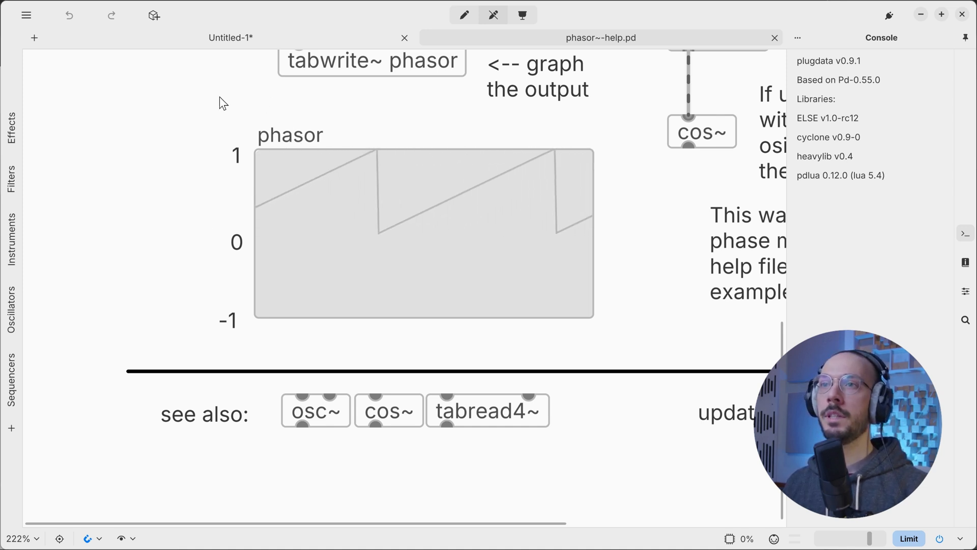
mouse_move(314, 122)
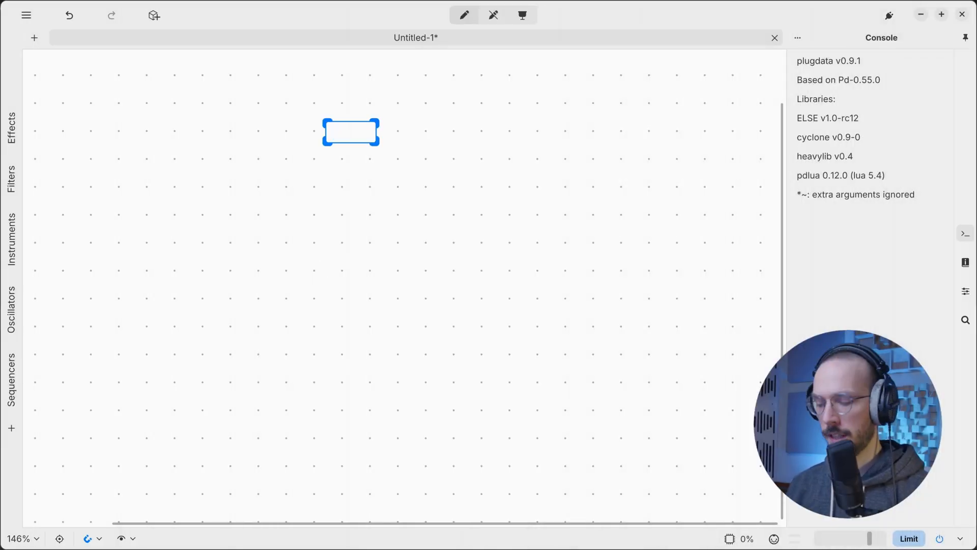
Create phasor~ 1 and *~ 2 objects and add a first scope~, shrunk to a compact size.
text(phasor~)
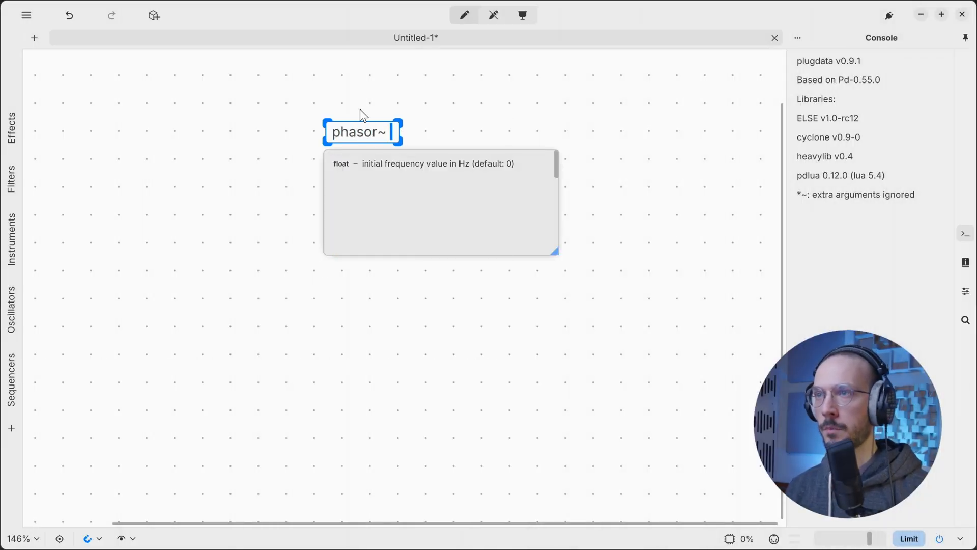
text(1)
text(*~)
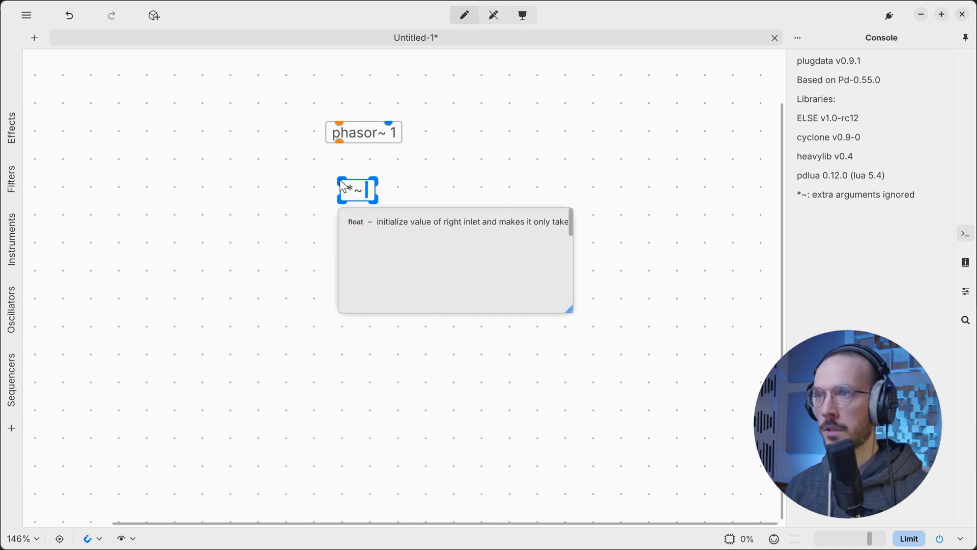
text(2)
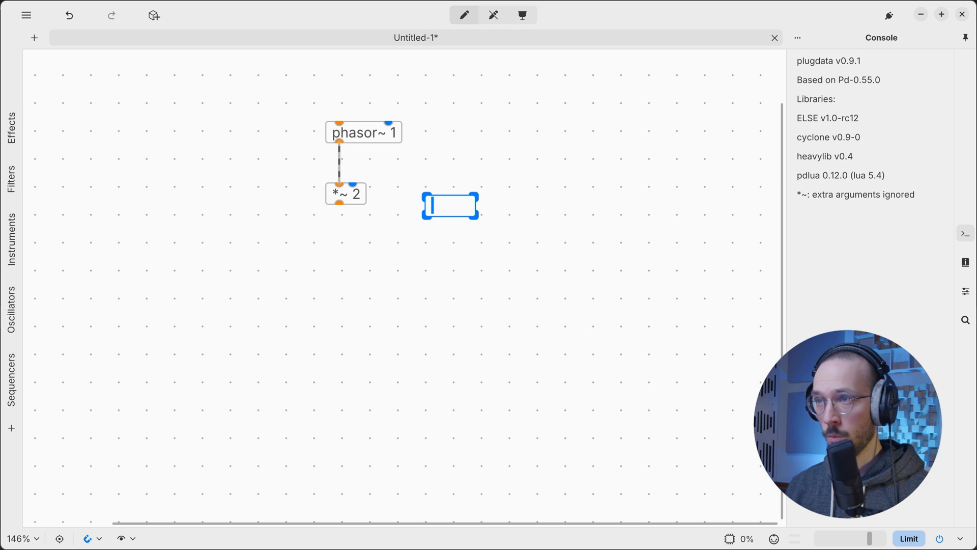
text(sscope)
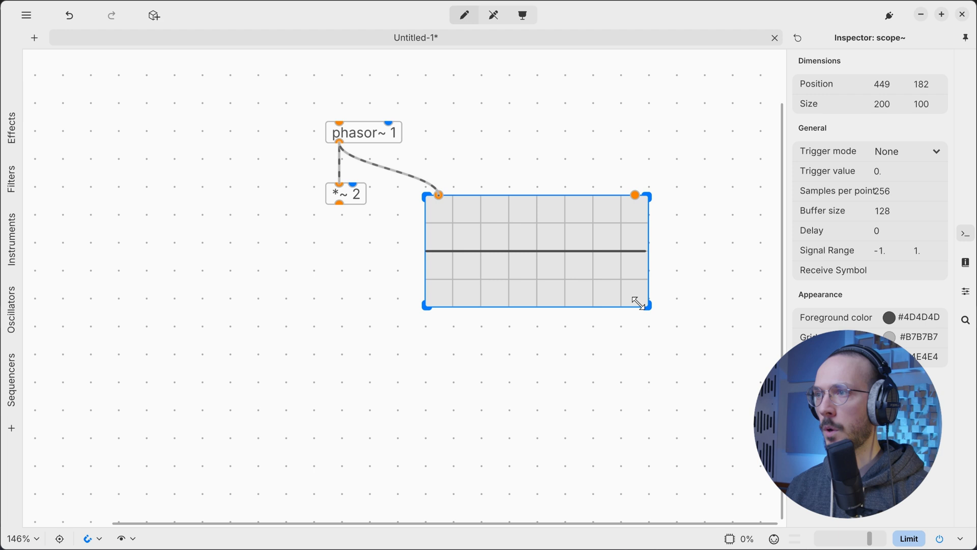
drag(638, 304, 578, 229)
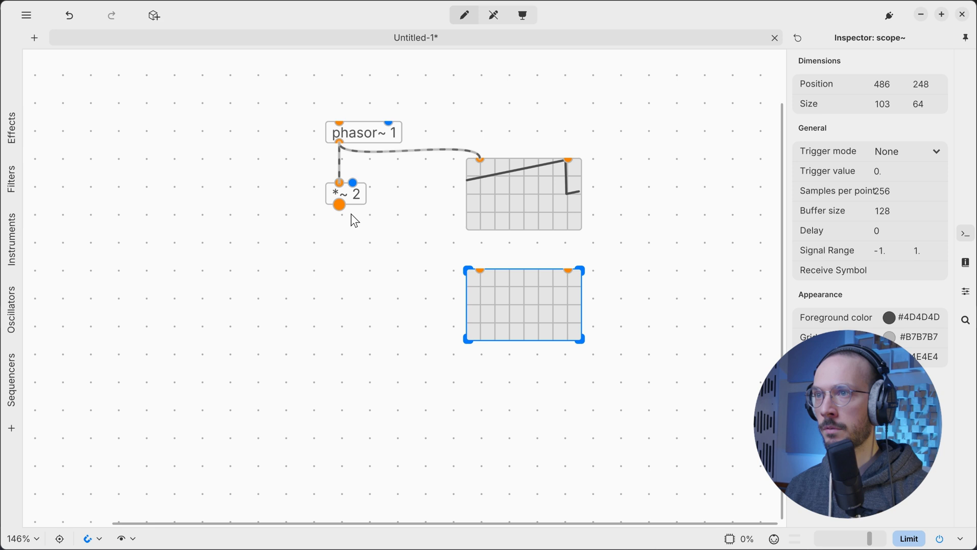
Wire the *~ 2 outlet to a second scope, then duplicate it as a third scope fed by -~ 1.
drag(340, 205, 480, 268)
text(-~ 1)
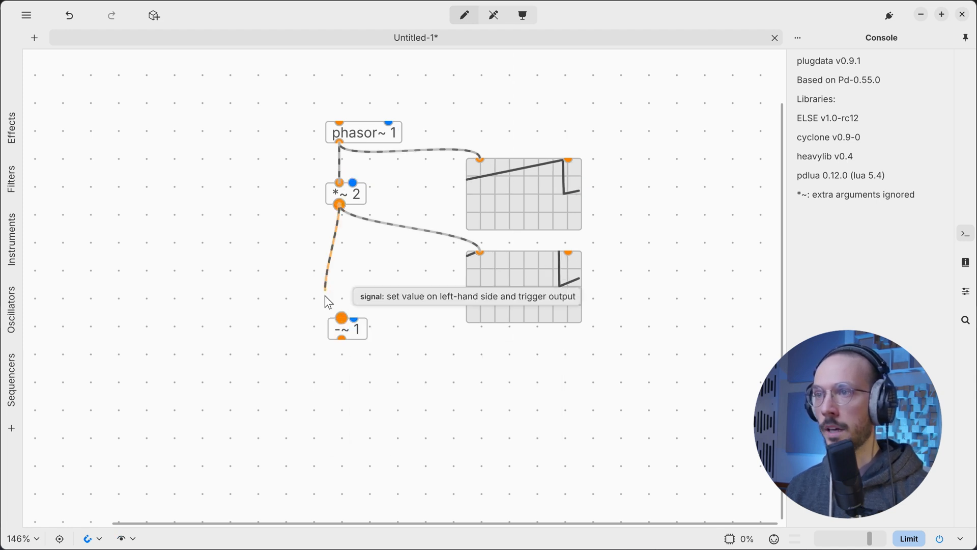
click(523, 287)
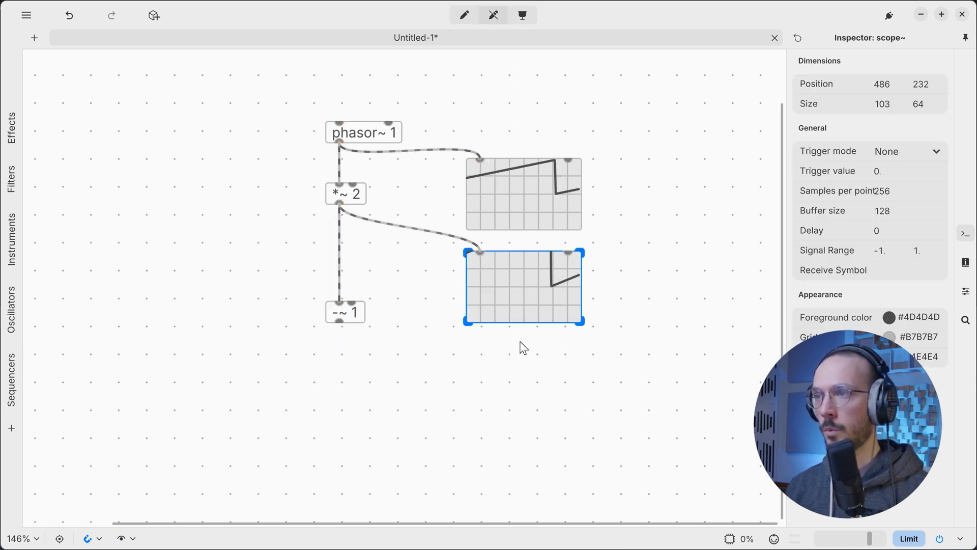
drag(523, 287, 523, 410)
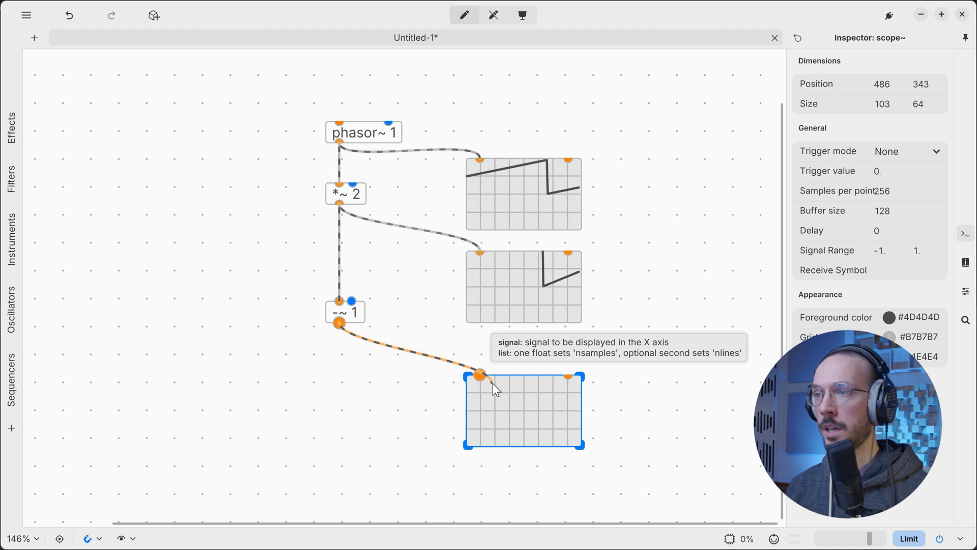
drag(524, 410, 523, 382)
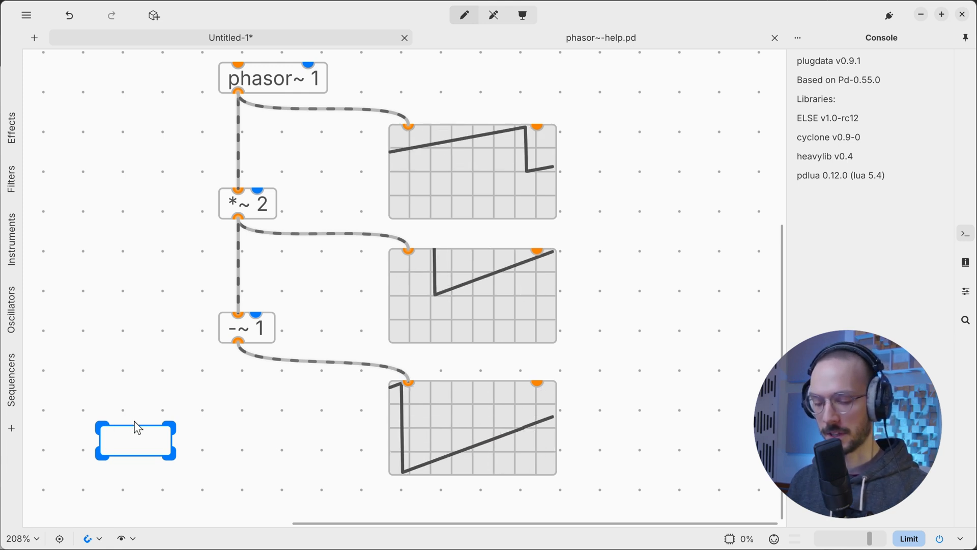
Add an output~ module fed by -~ 1, change phasor~ to 100, and sweep the volume slider up then down.
text(output~)
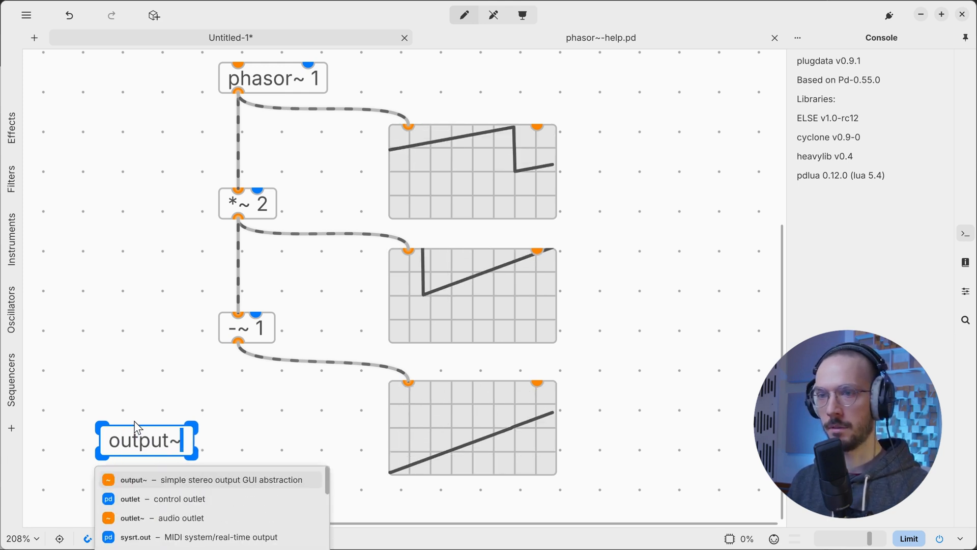
click(133, 479)
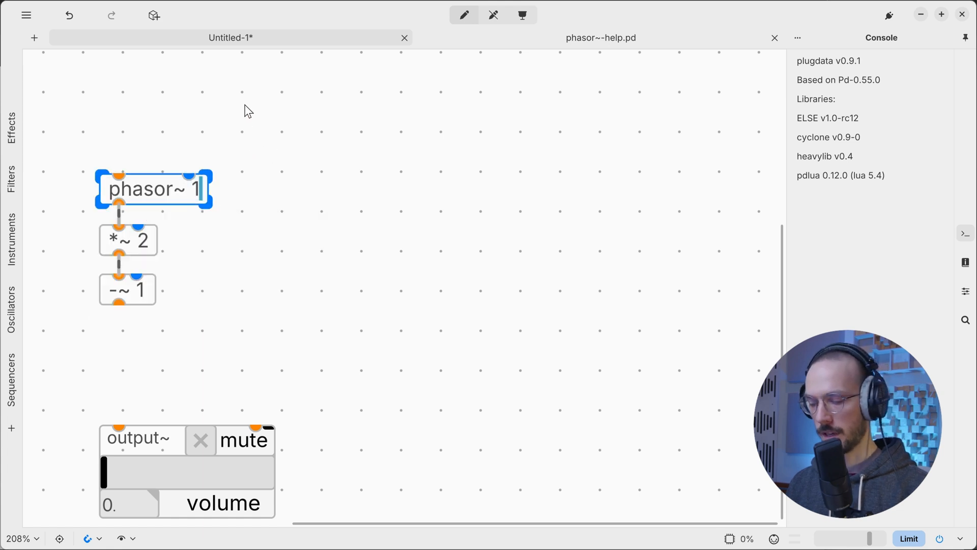
text(00)
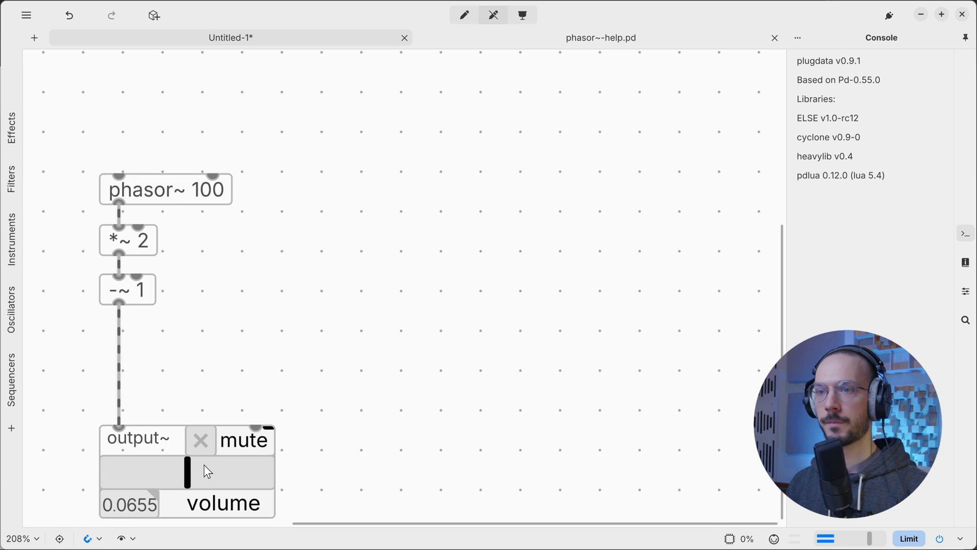
drag(190, 472, 177, 471)
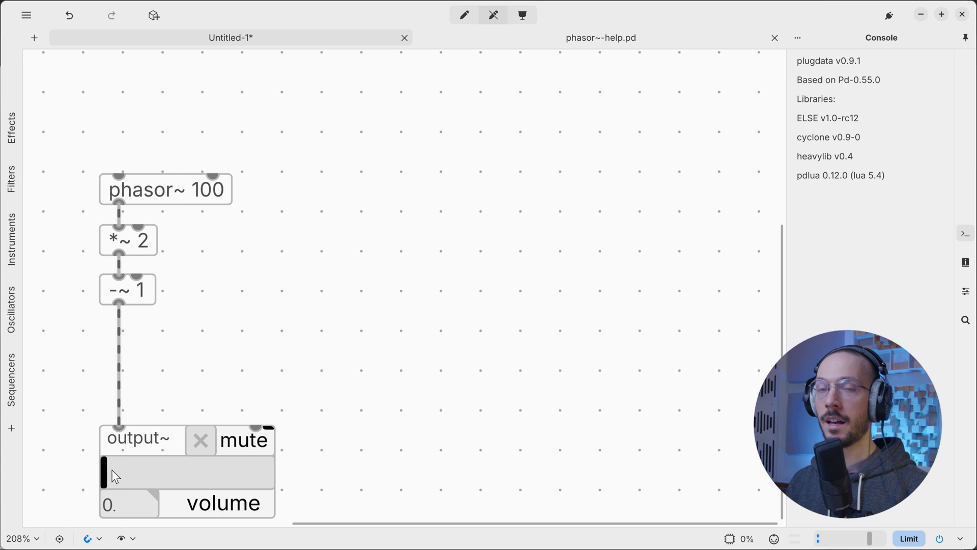
drag(112, 471, 194, 471)
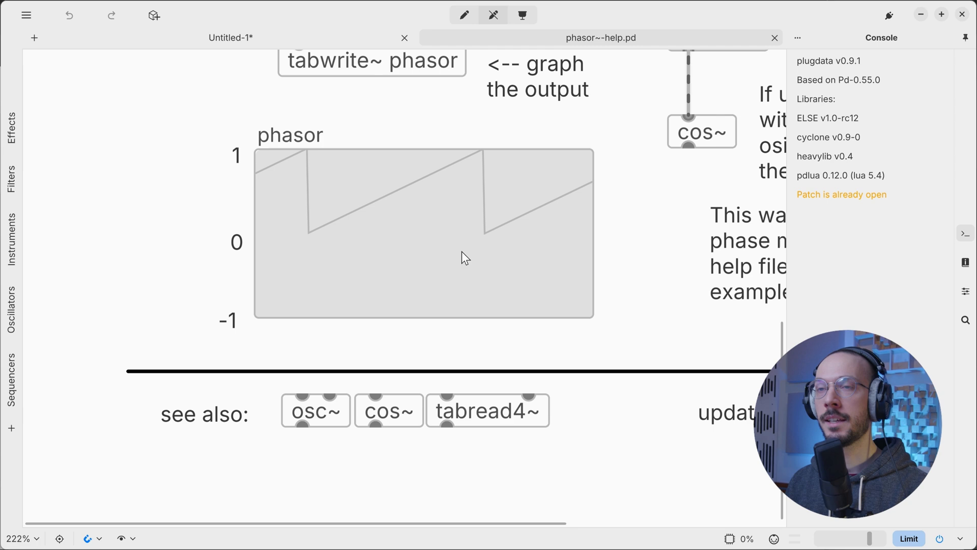
mouse_move(450, 252)
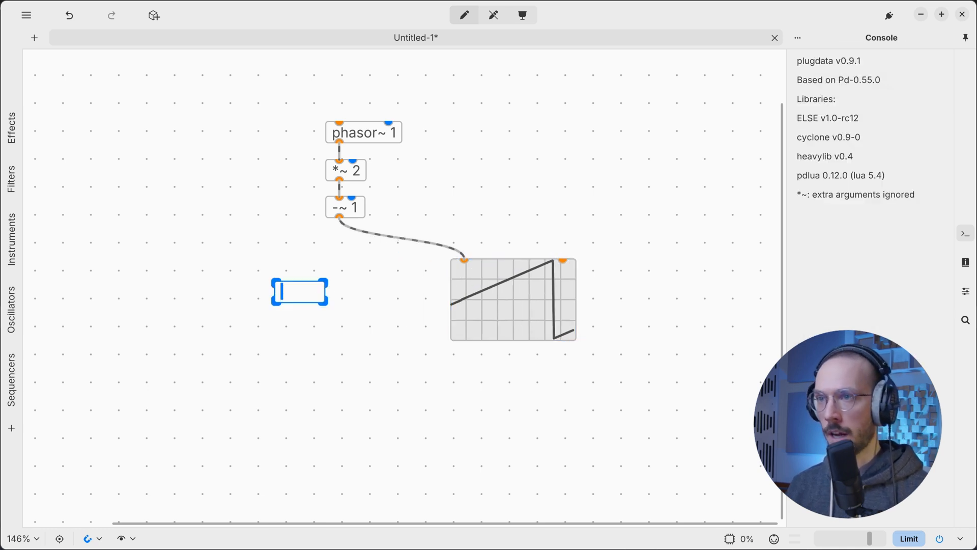
Insert abs~ after -~ 1, move the copied *~ 2 and -~ 1 below it, and add a saw~ object.
text(abs~)
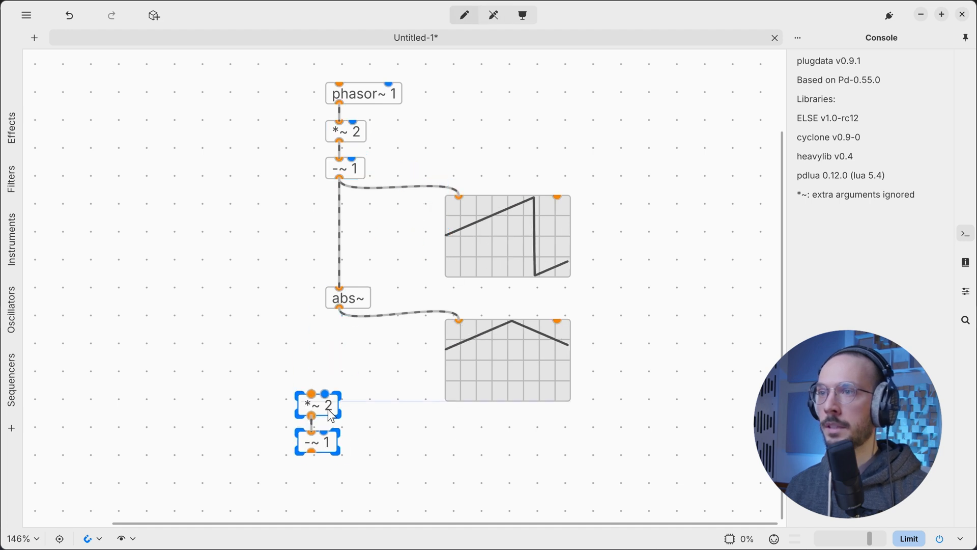
drag(317, 405, 345, 418)
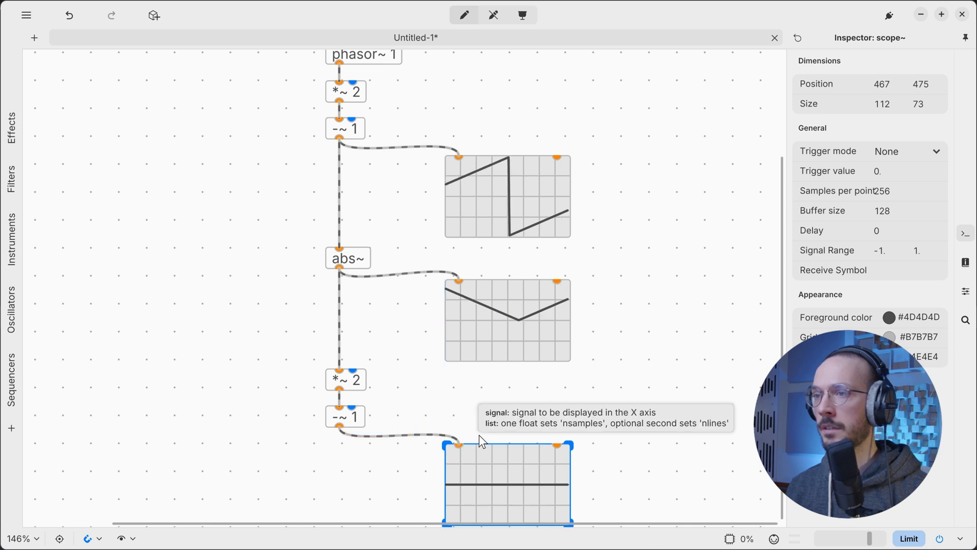
scroll(down, 3)
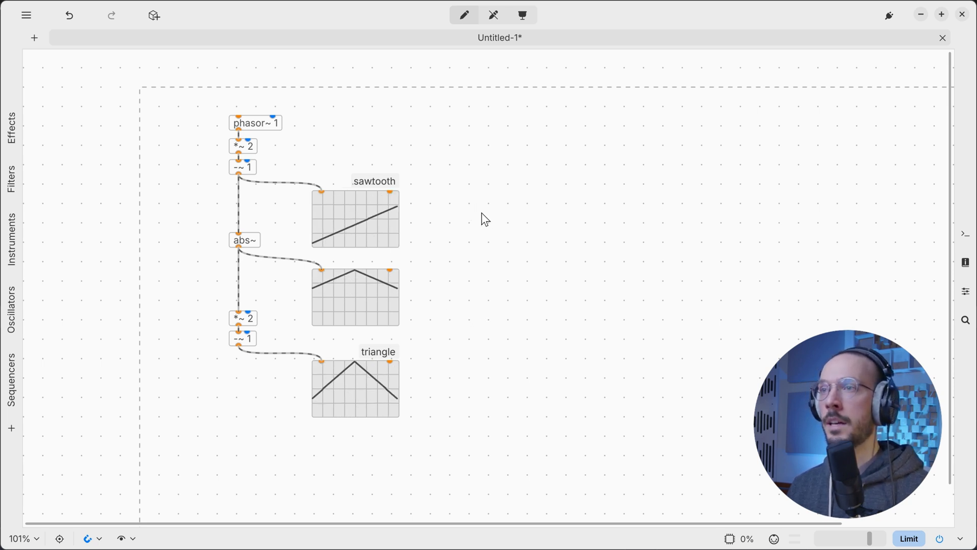
text(saw~)
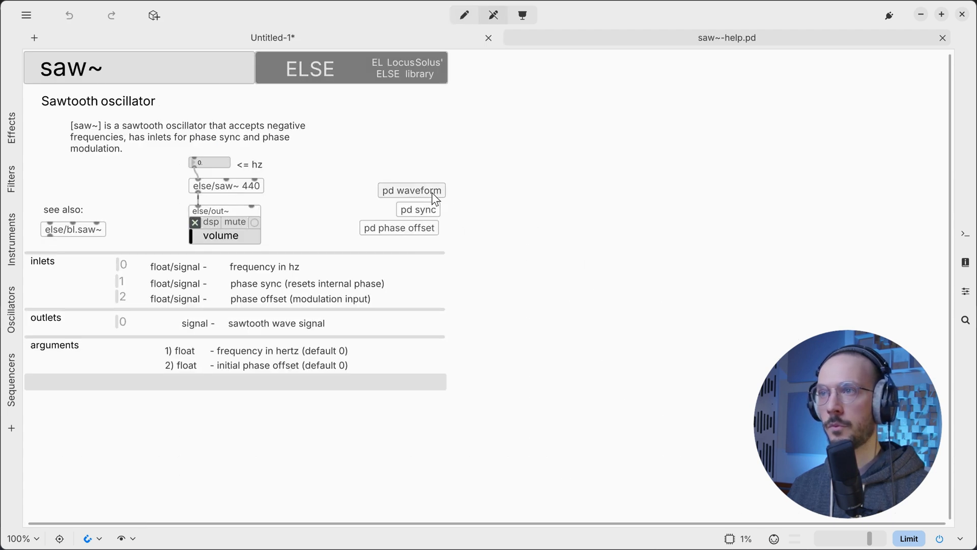
Open the [pd waveform] subpatch from the ELSE saw~ help file.
click(412, 190)
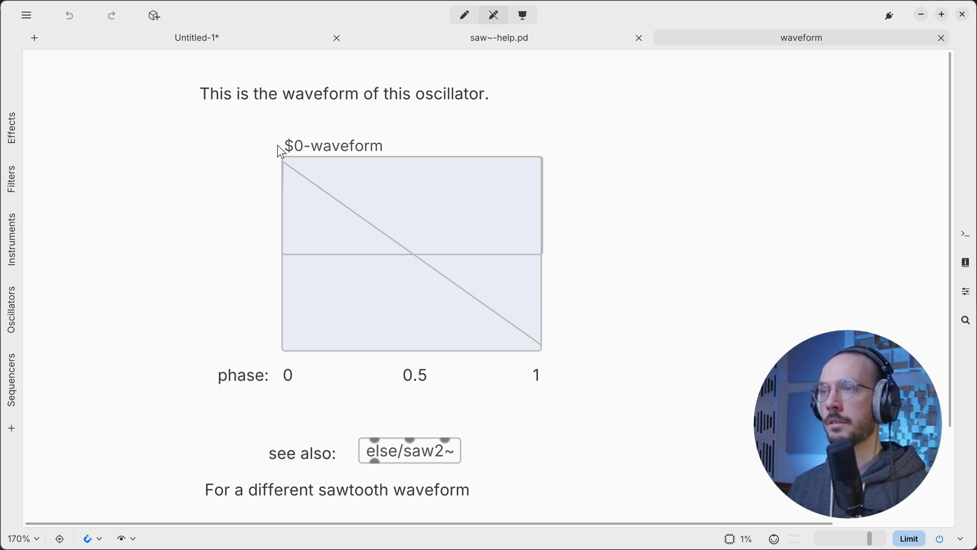
mouse_move(561, 369)
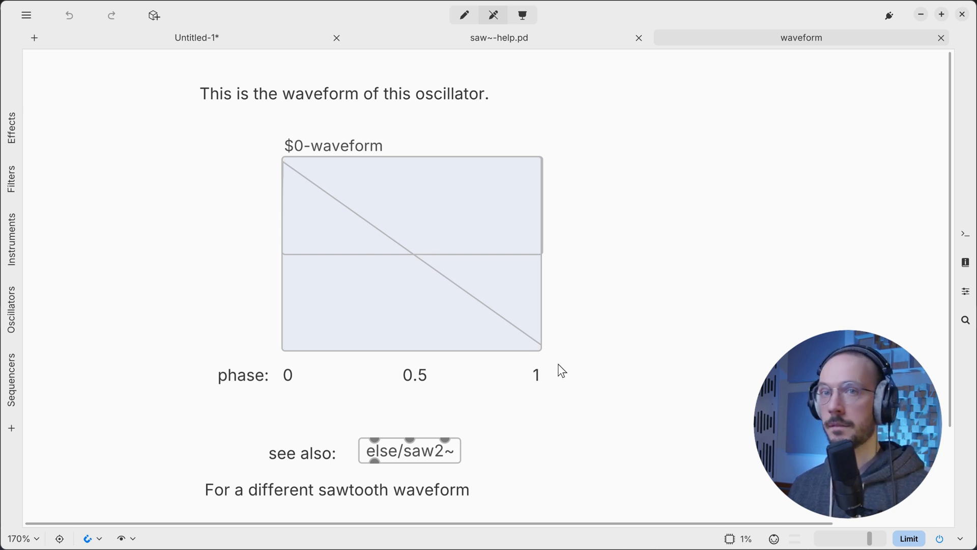